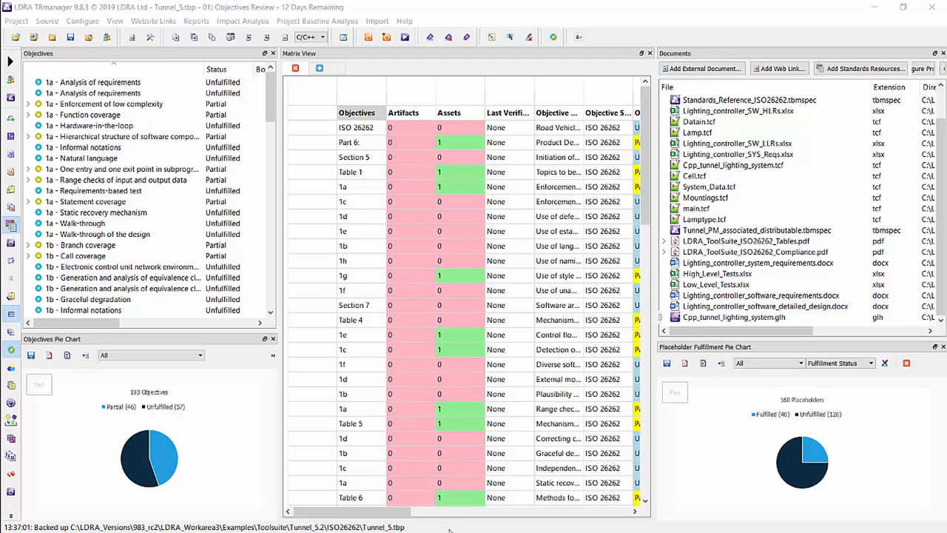
Scroll down through the Objectives list of the ISO 26262 project
scroll("down", 3)
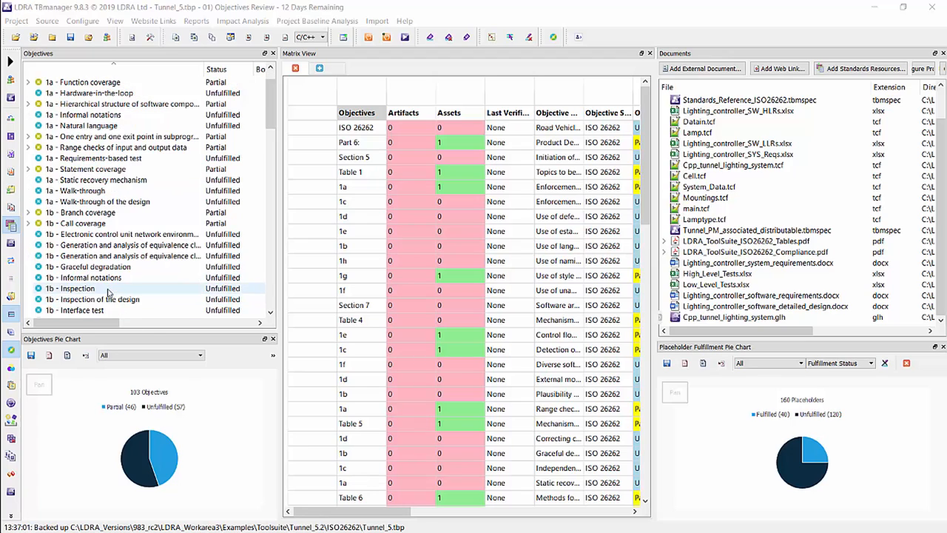
scroll("down", 3)
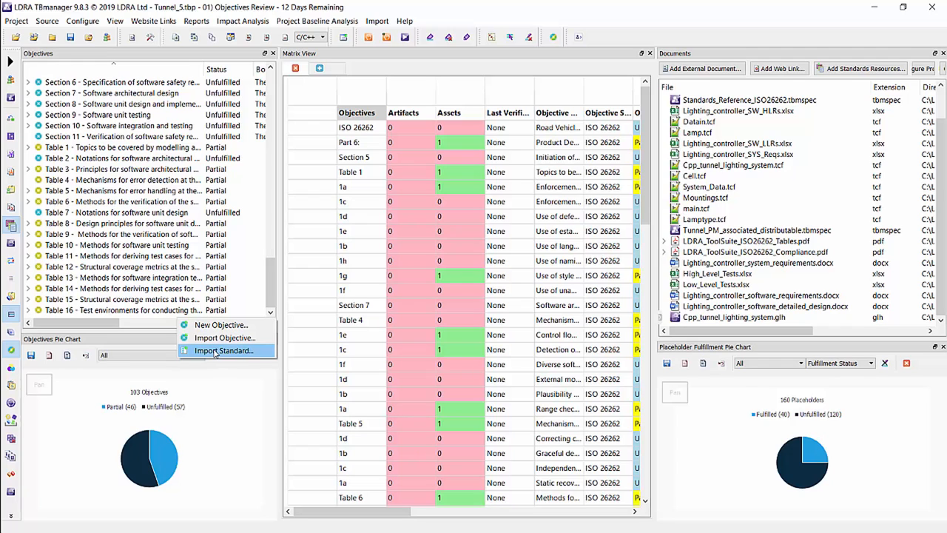
left_click(222, 349)
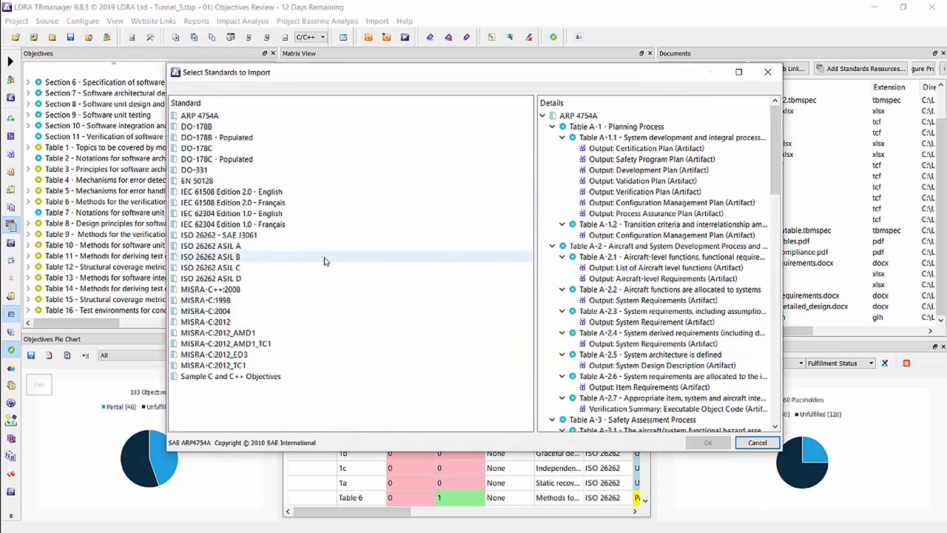
left_click(210, 278)
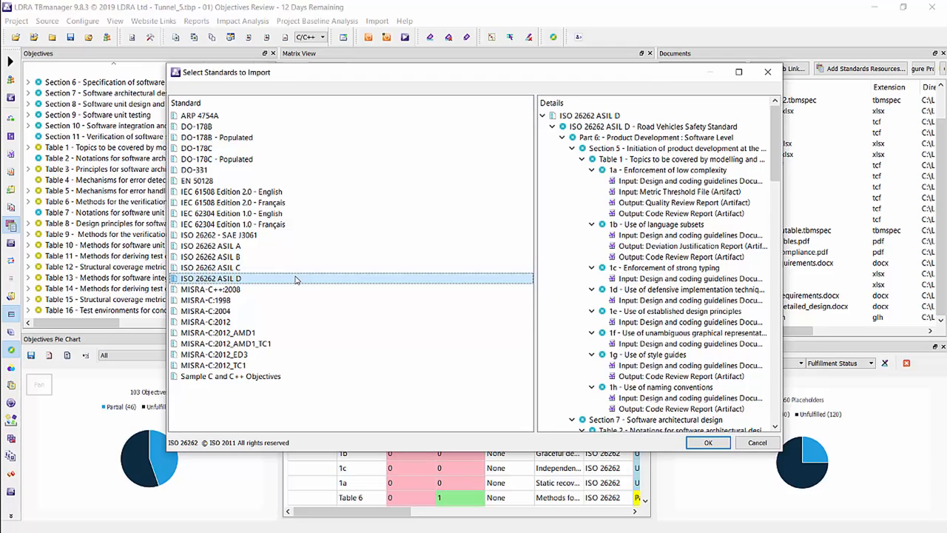
mouse_move(320, 281)
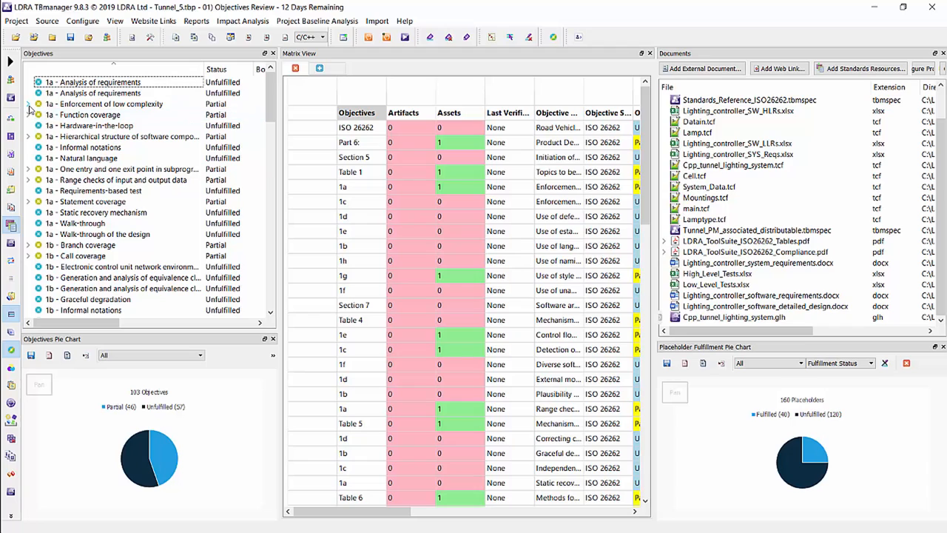
Expand '1a - Enforcement of low complexity' with its Input Assets and Output Artifacts nodes
left_click(26, 104)
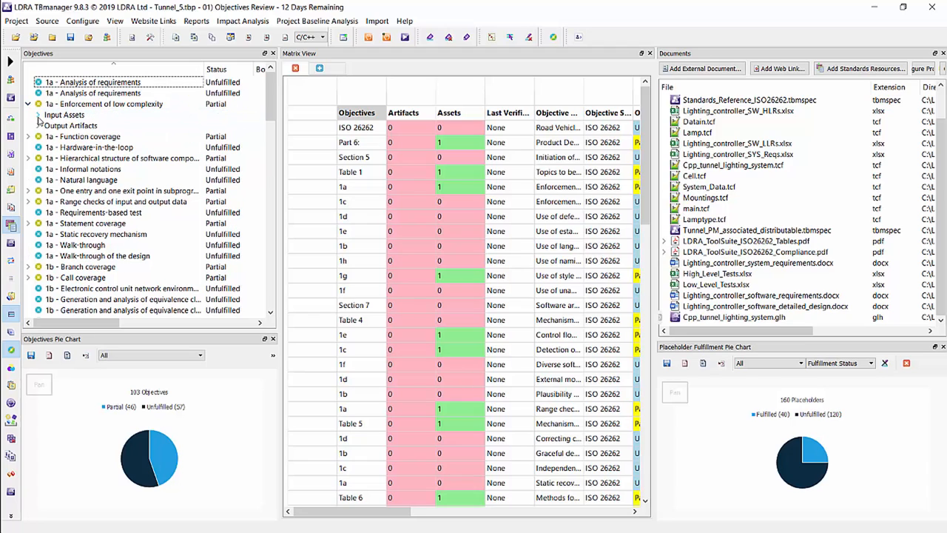
left_click(38, 115)
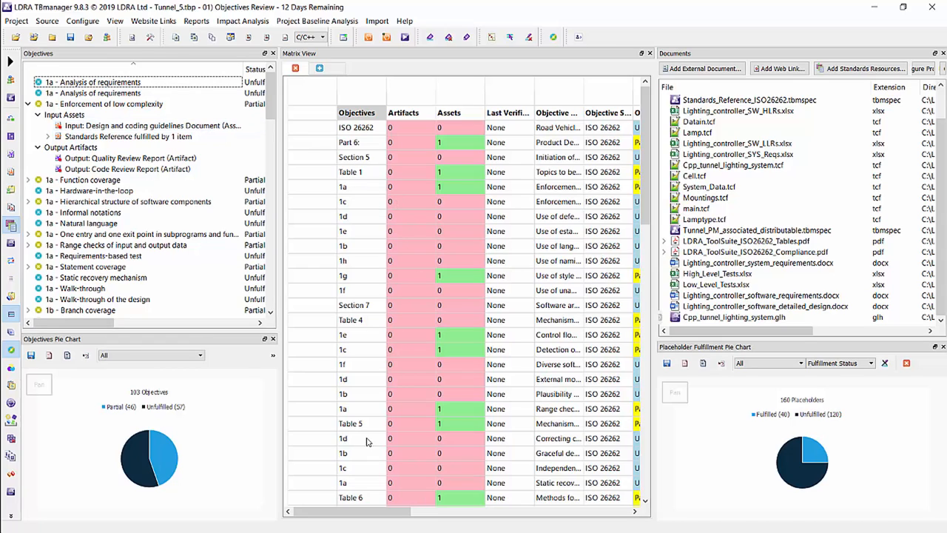
mouse_move(396, 509)
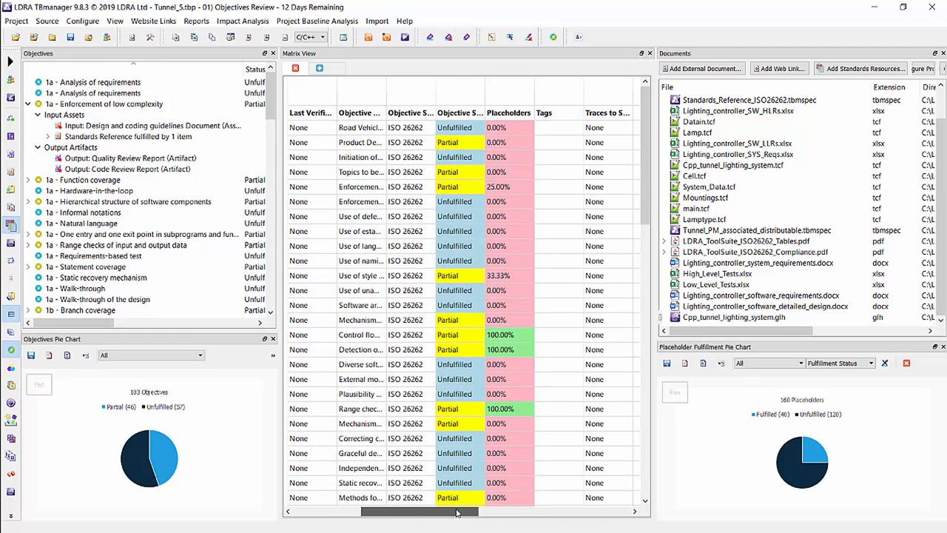
Scroll the Matrix View left toward the perspectives drop-down
scroll("left", 3)
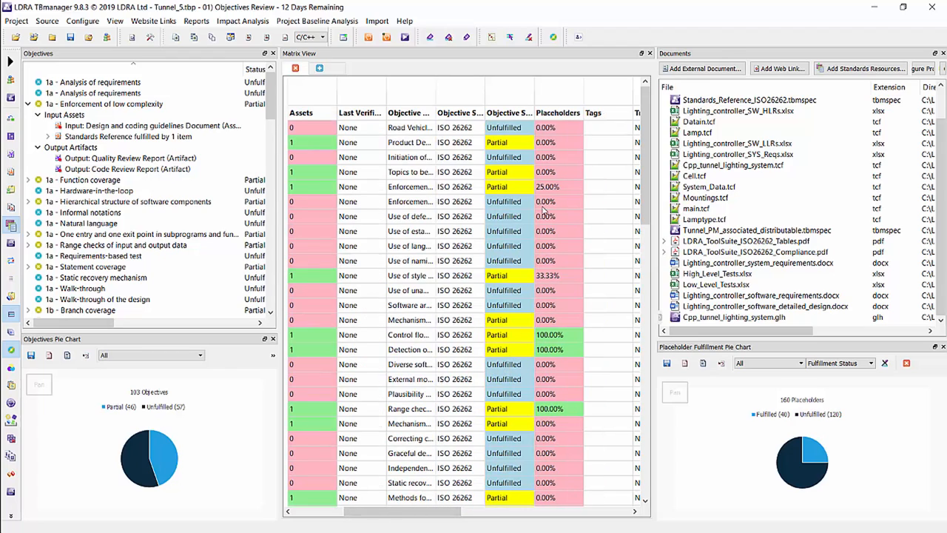
mouse_move(567, 228)
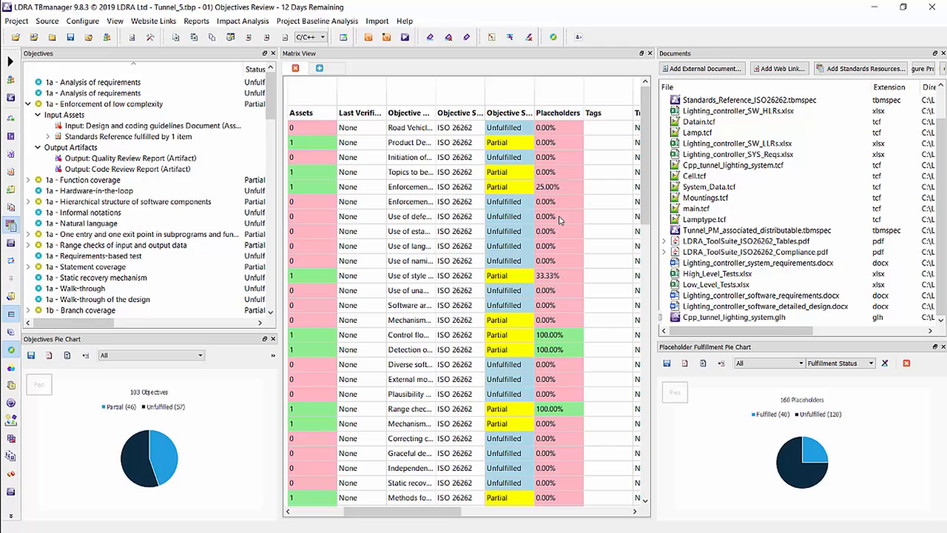
mouse_move(515, 504)
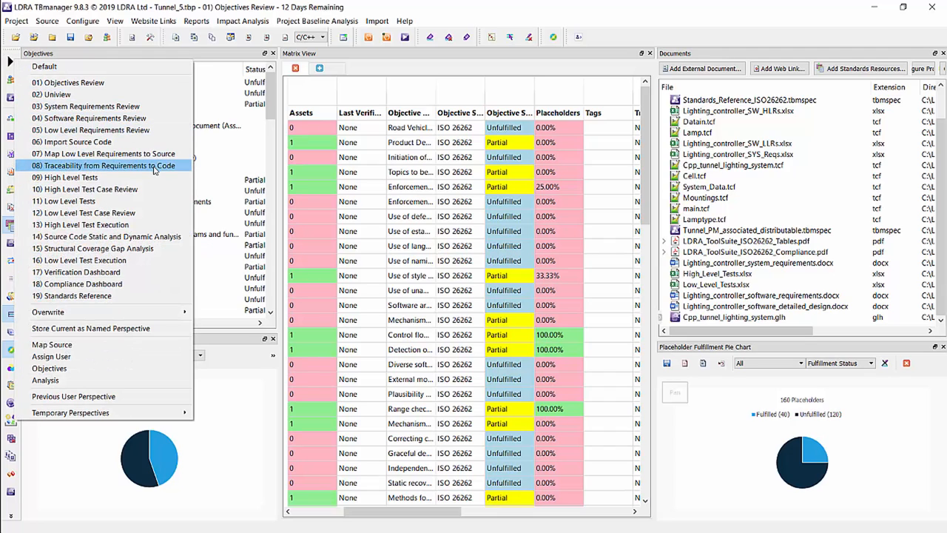
Select '02) Uniview' to show the requirements-to-tests traceability diagram
left_click(56, 94)
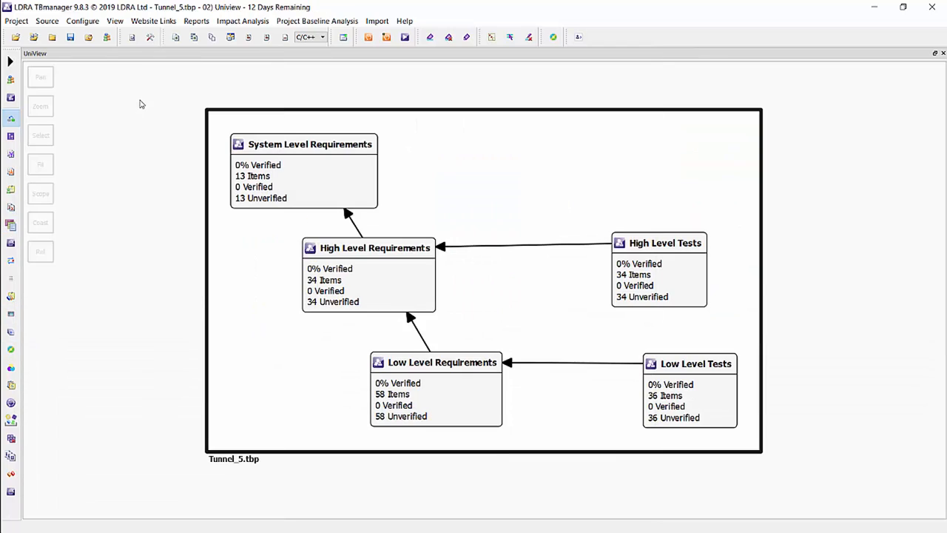
mouse_move(318, 145)
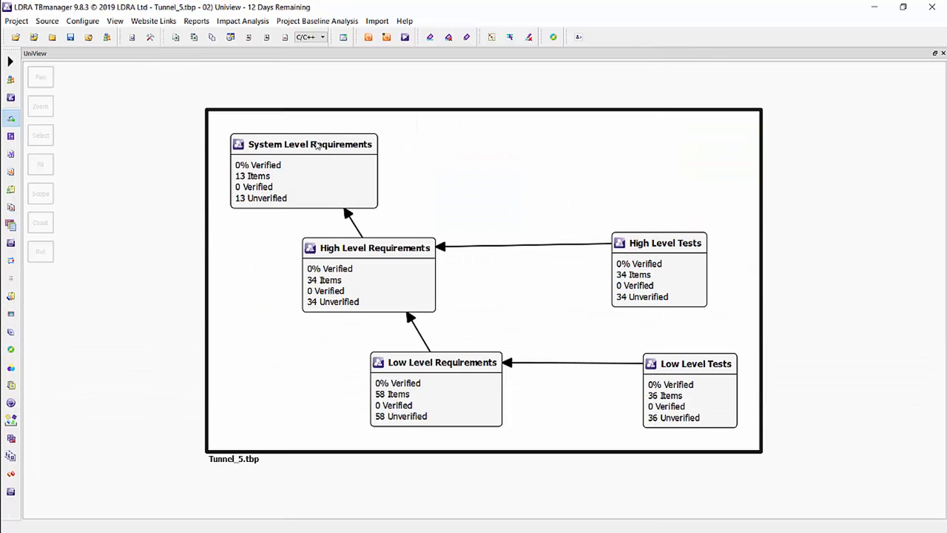
mouse_move(453, 143)
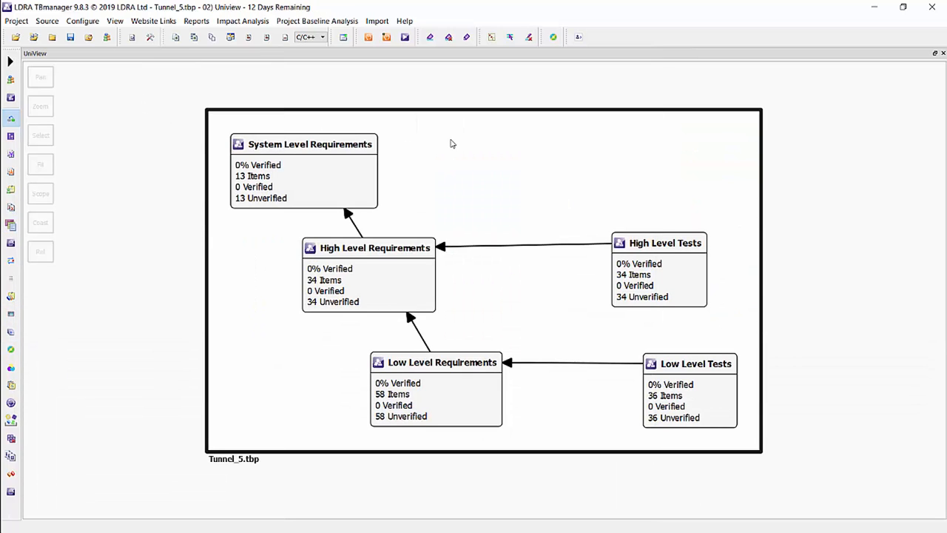
mouse_move(343, 70)
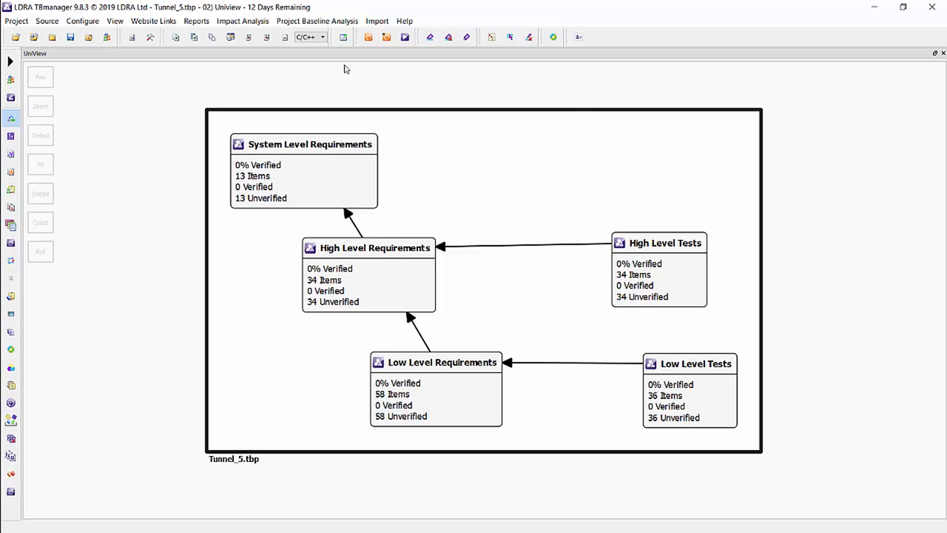
Show the Import menu with DOORS, Polarion, Jira and document import integrations
left_click(376, 21)
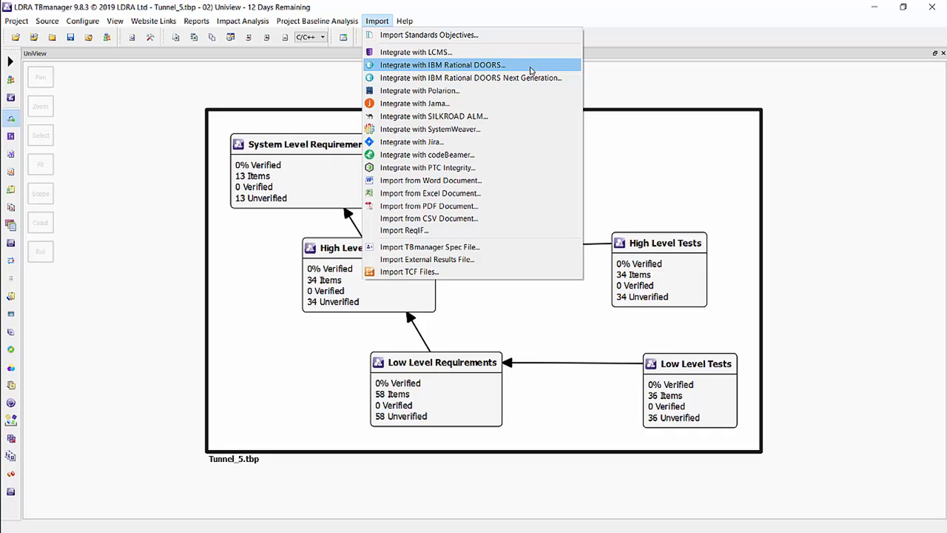
mouse_move(545, 97)
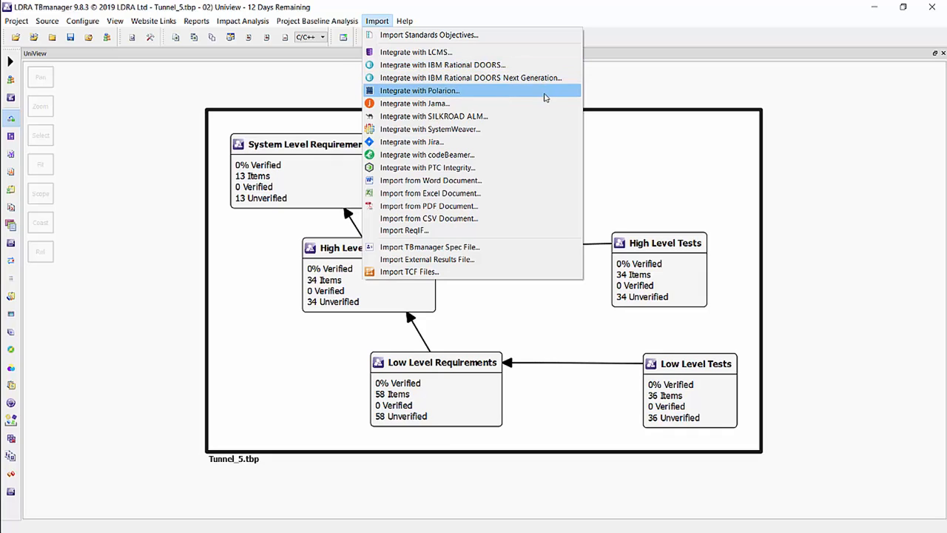
mouse_move(547, 137)
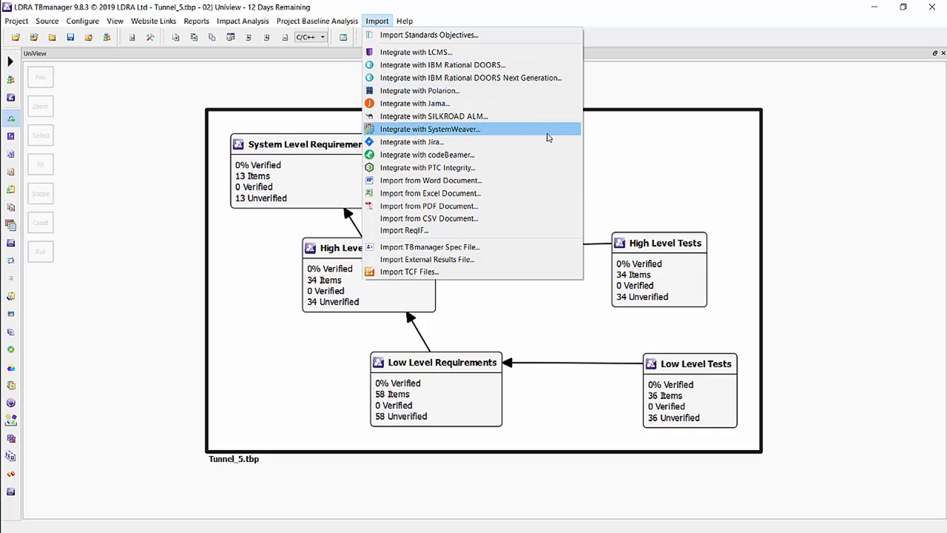
mouse_move(551, 156)
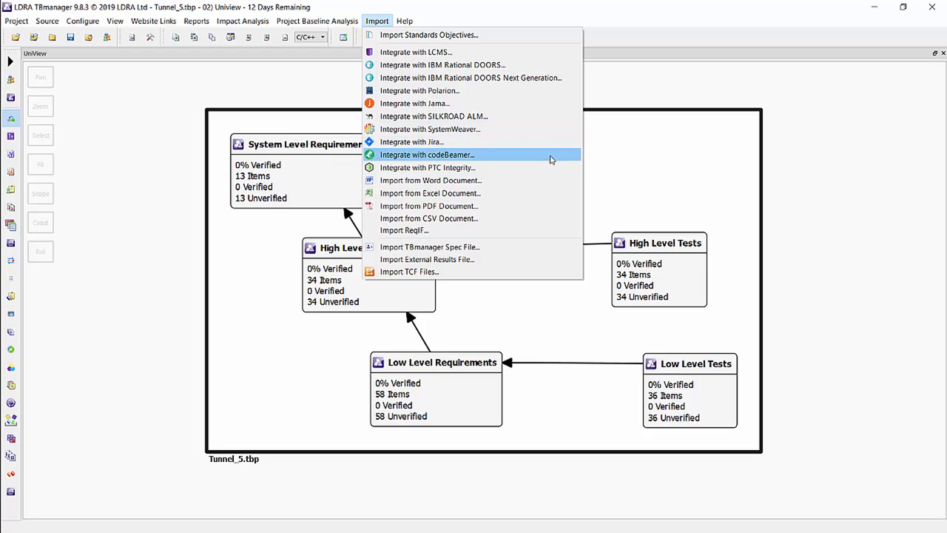
mouse_move(550, 167)
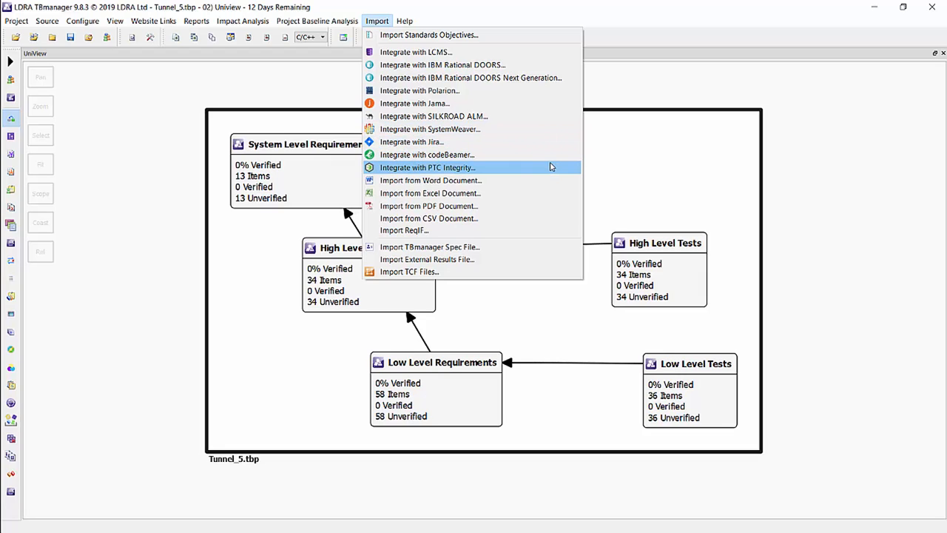
mouse_move(551, 180)
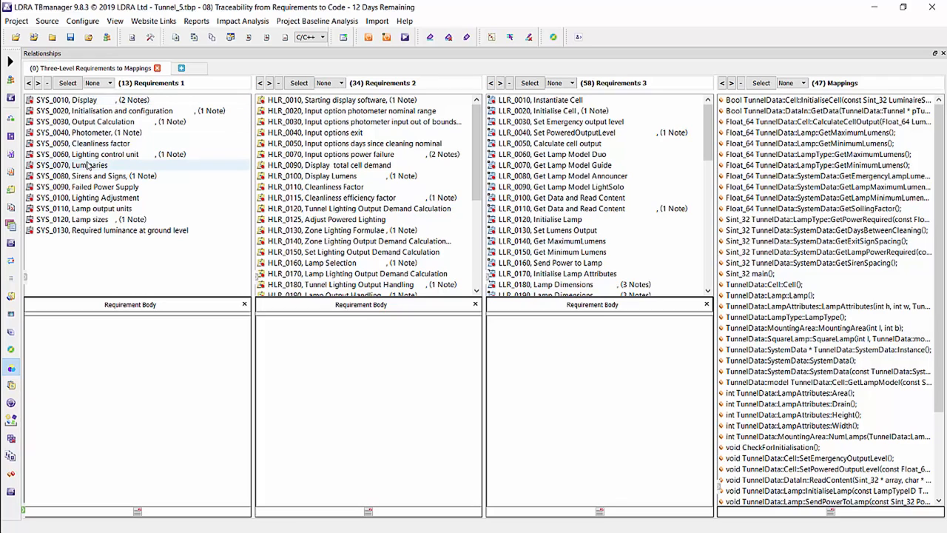
mouse_move(86, 154)
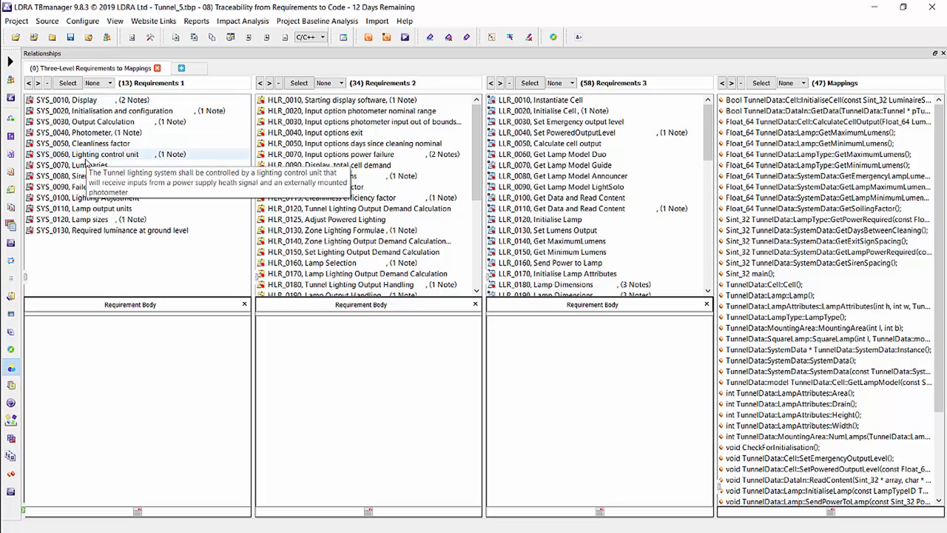
mouse_move(58, 510)
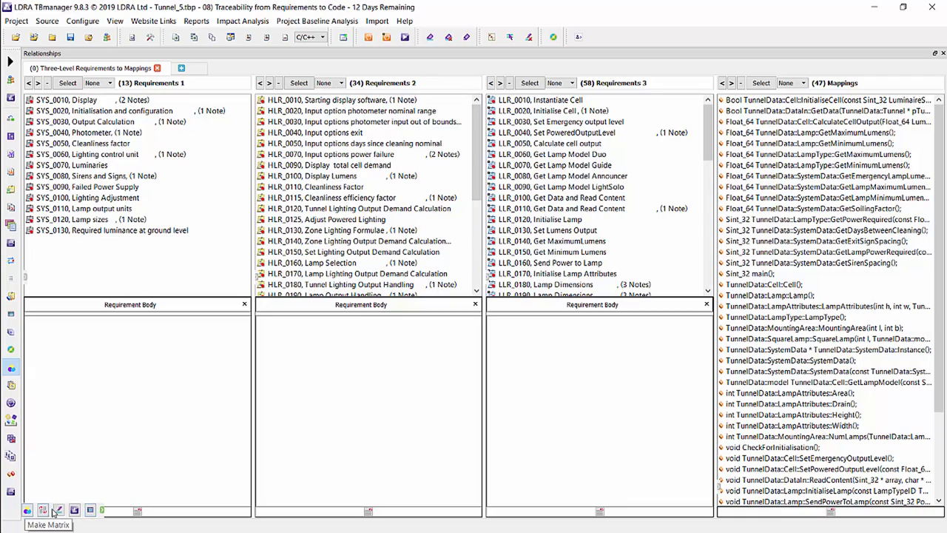
Select SYS_0030 Output Calculation to highlight its linked HLRs, LLRs and mappings
left_click(87, 153)
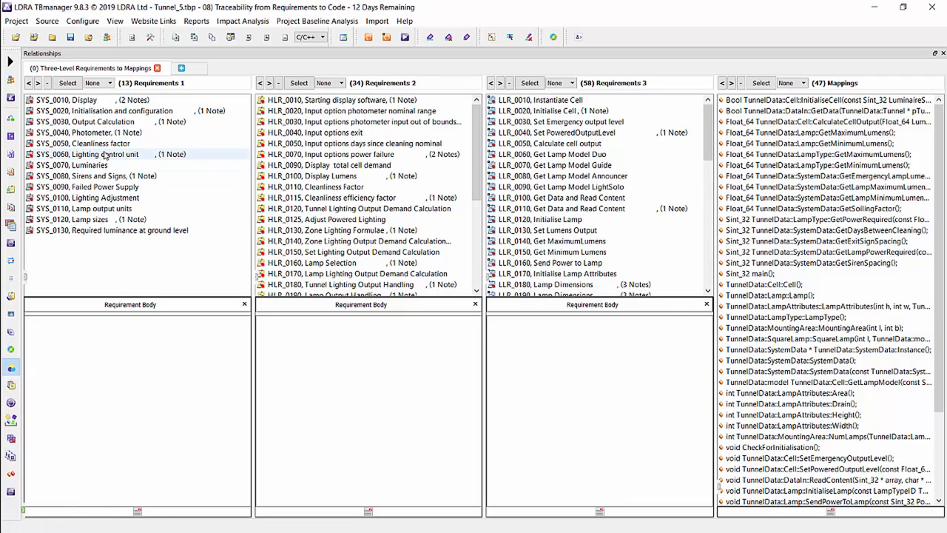
left_click(86, 154)
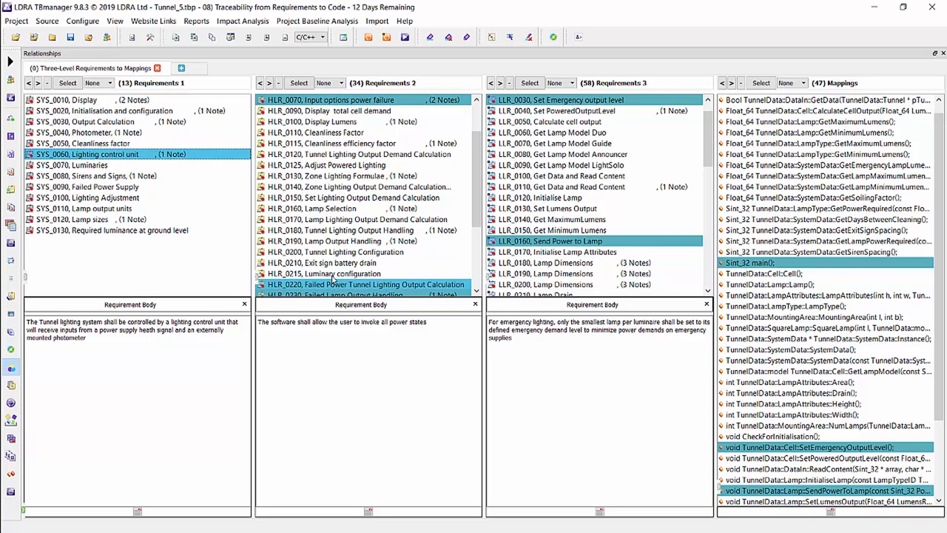
mouse_move(318, 122)
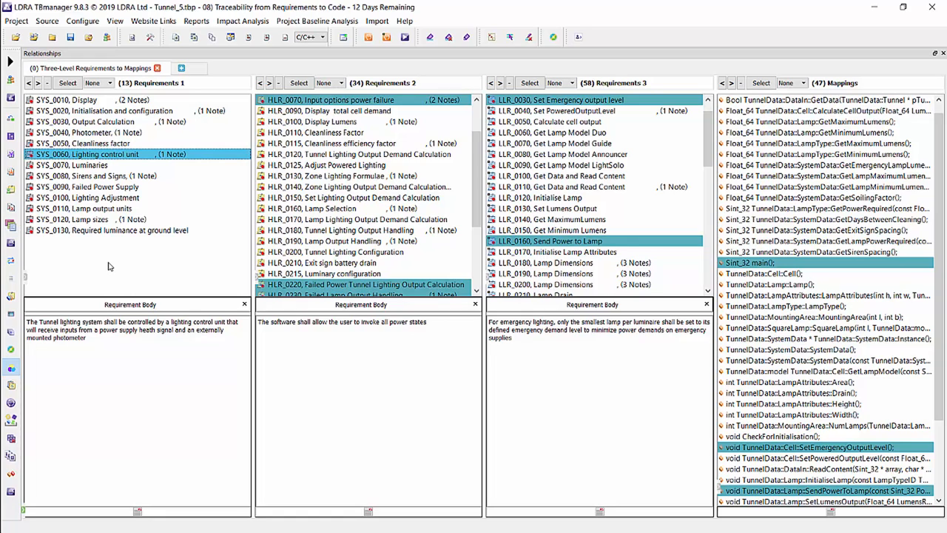
mouse_move(136, 264)
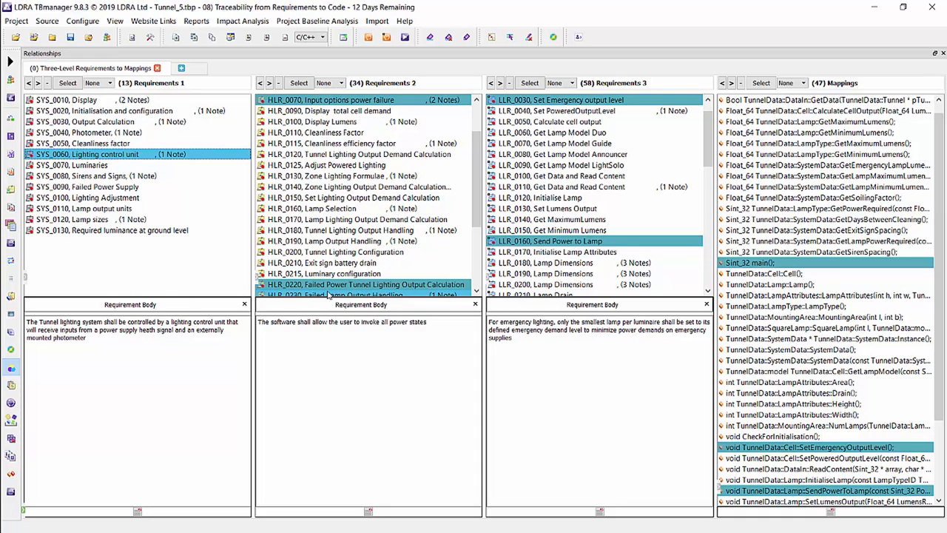
mouse_move(546, 263)
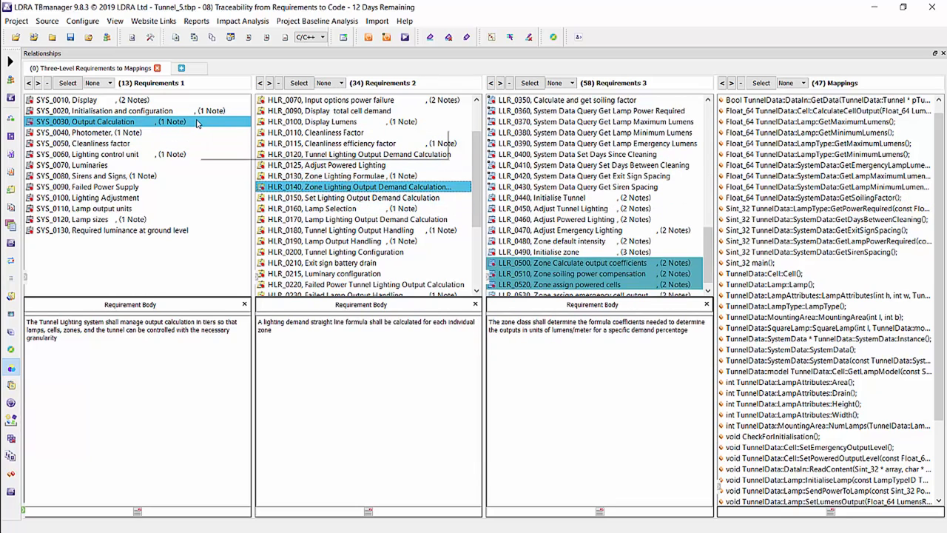
mouse_move(572, 264)
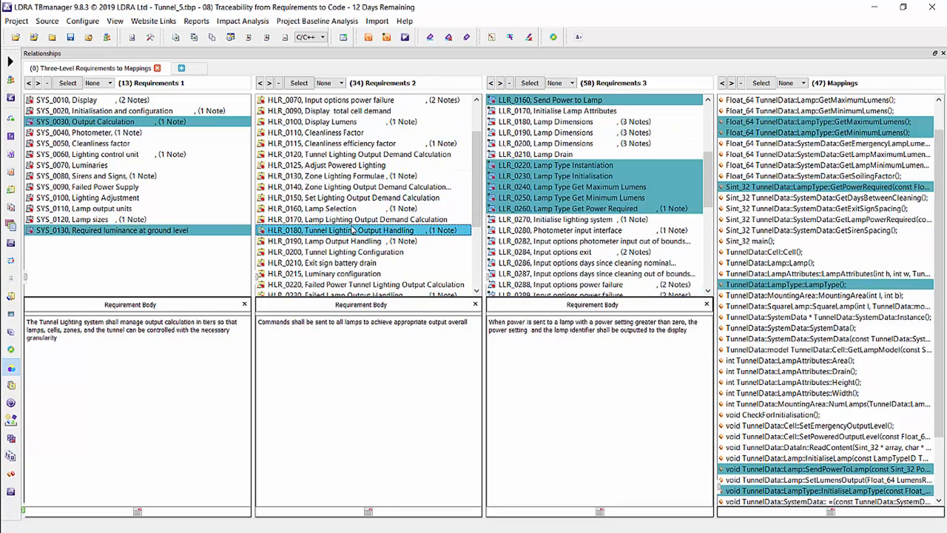
Select HLR_0180 Tunnel Lighting Output Handling to highlight its LLRs and mapped functions
left_click(355, 231)
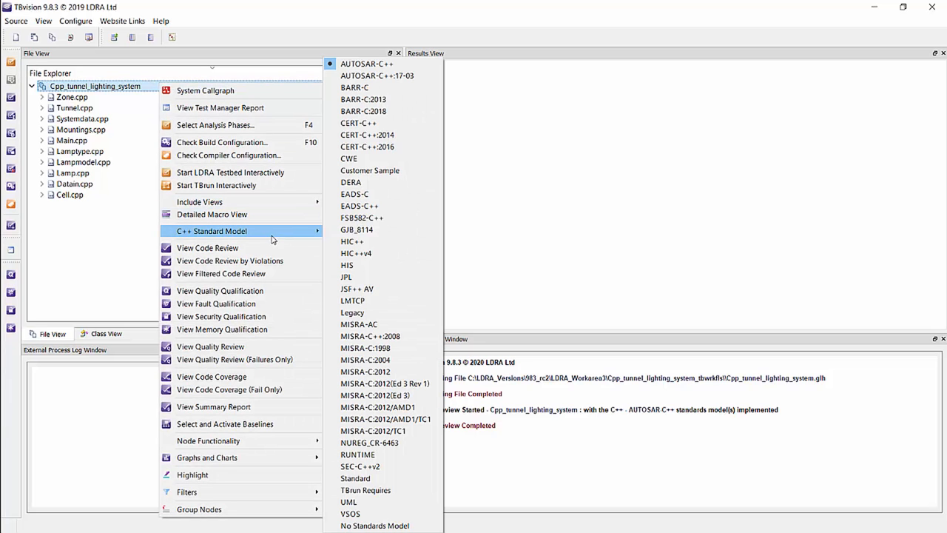
mouse_move(383, 75)
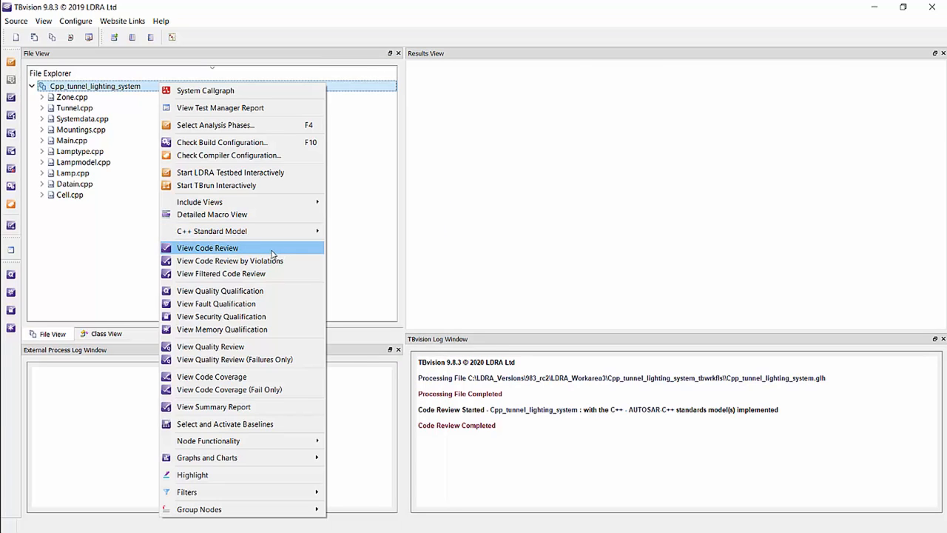
Show the AUTOSAR C++ code review report for the Cpp_tunnel_lighting_system project
left_click(207, 249)
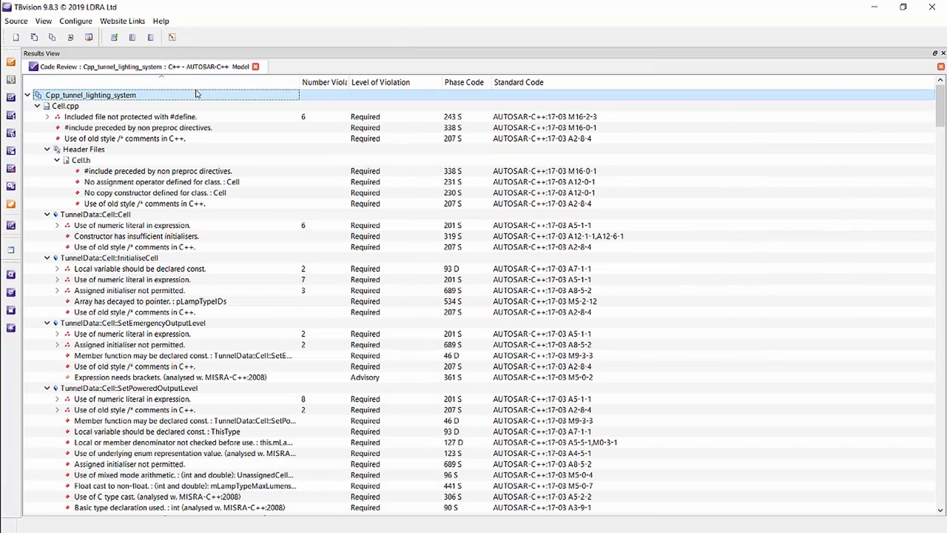
left_click(65, 107)
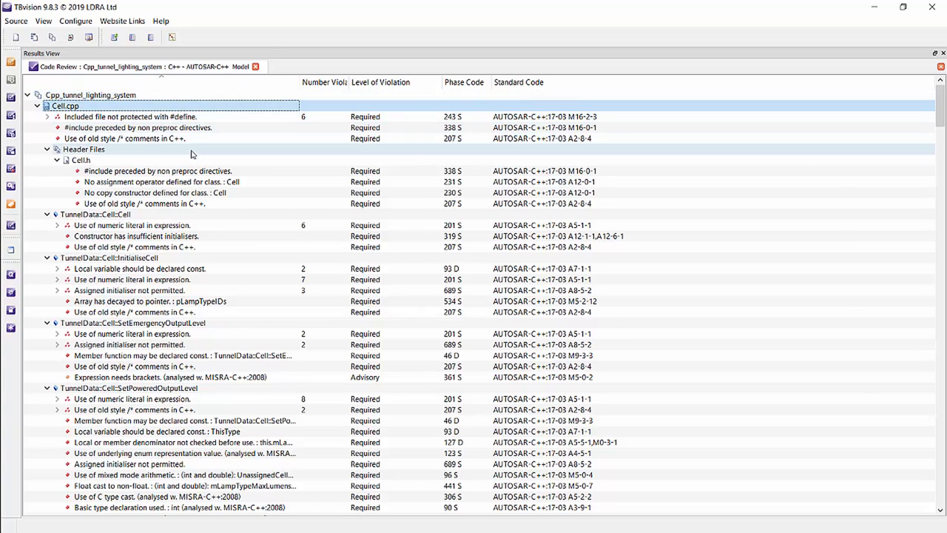
mouse_move(172, 215)
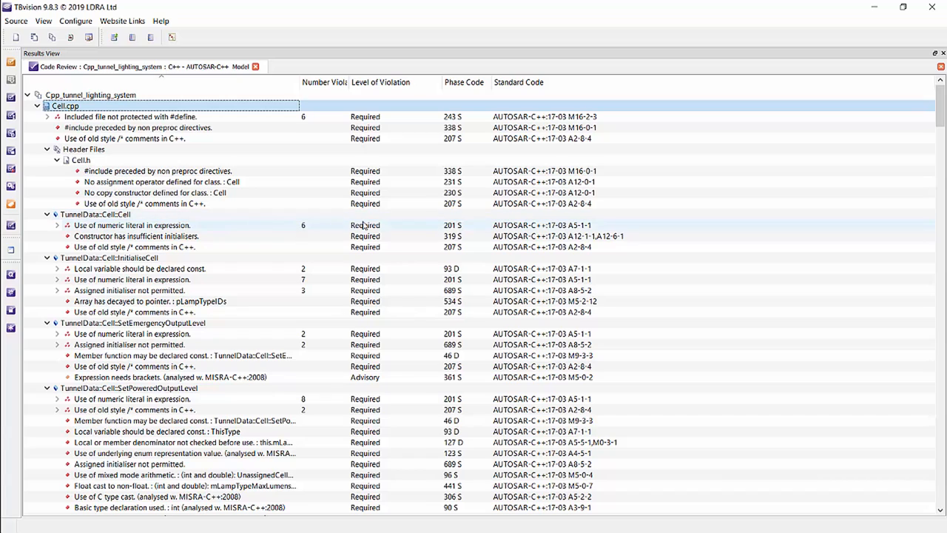
mouse_move(546, 247)
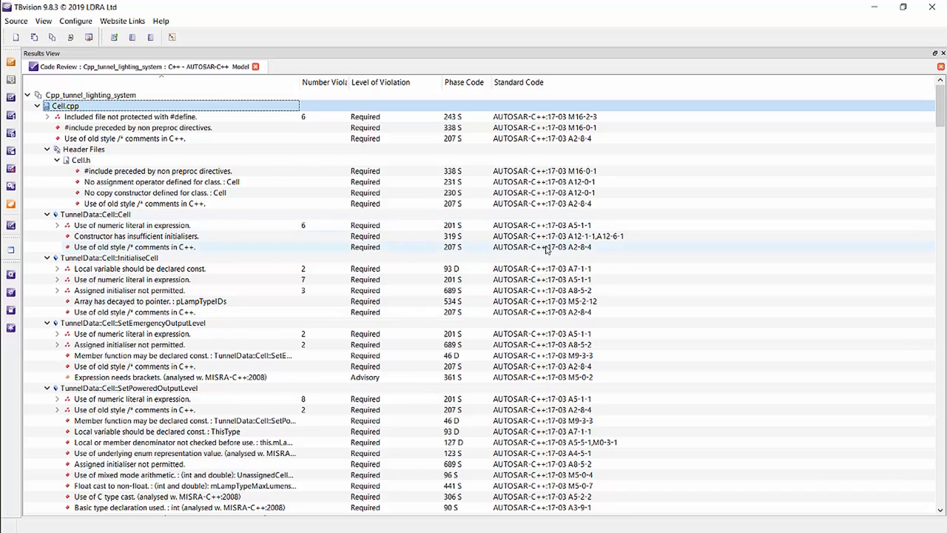
mouse_move(210, 255)
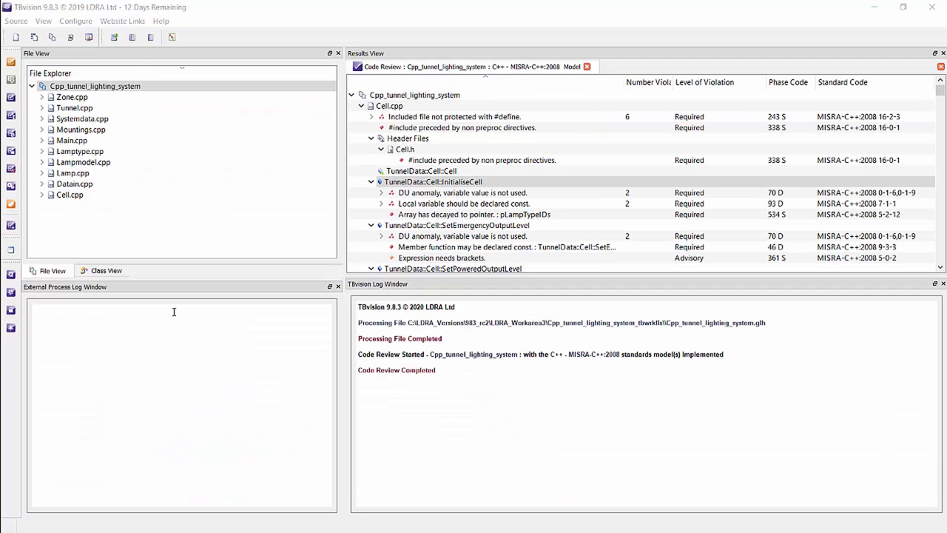
mouse_move(190, 279)
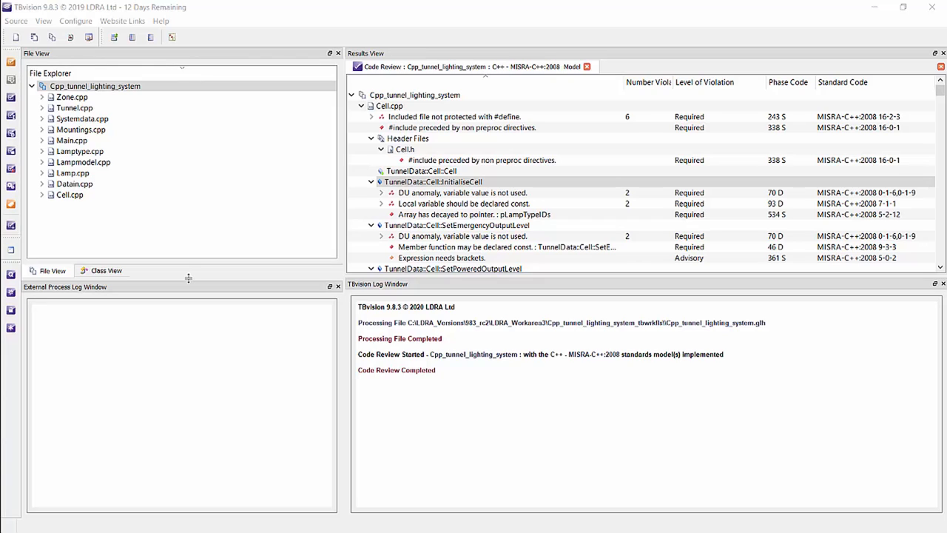
Launch View Quality Review for the whole tunnel lighting project
left_click(95, 86)
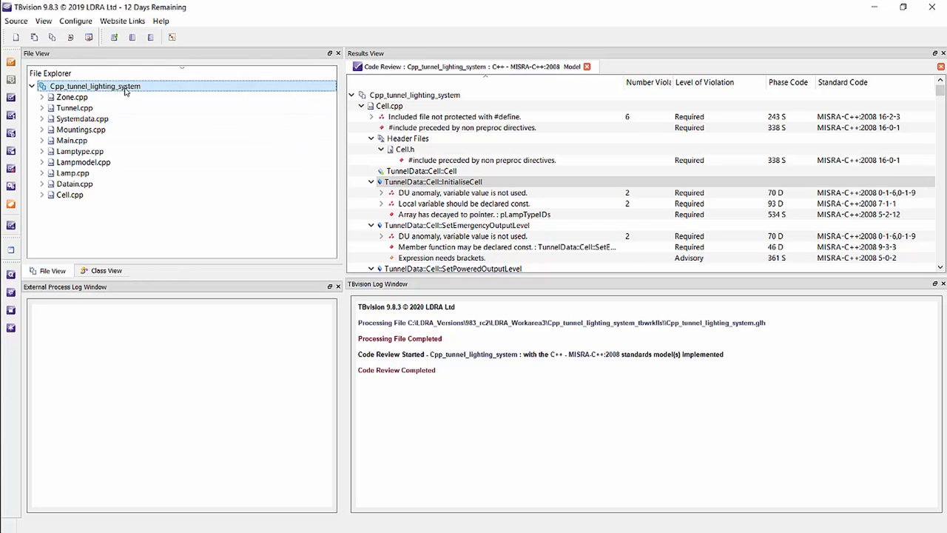
right_click(94, 86)
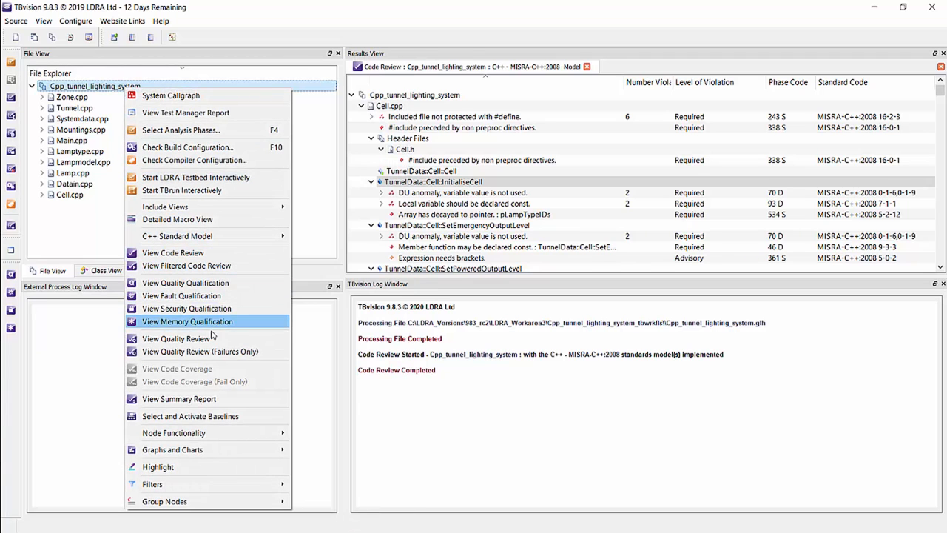
left_click(176, 337)
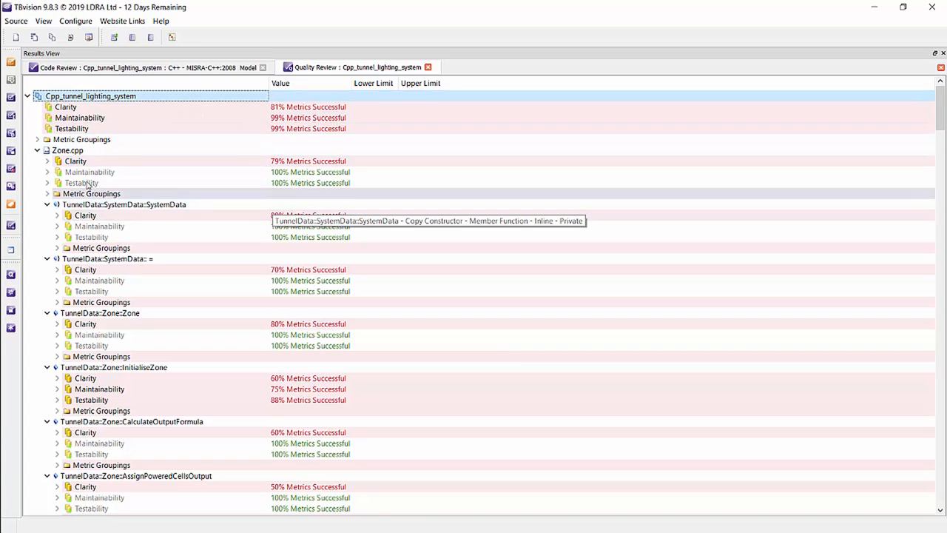
mouse_move(49, 164)
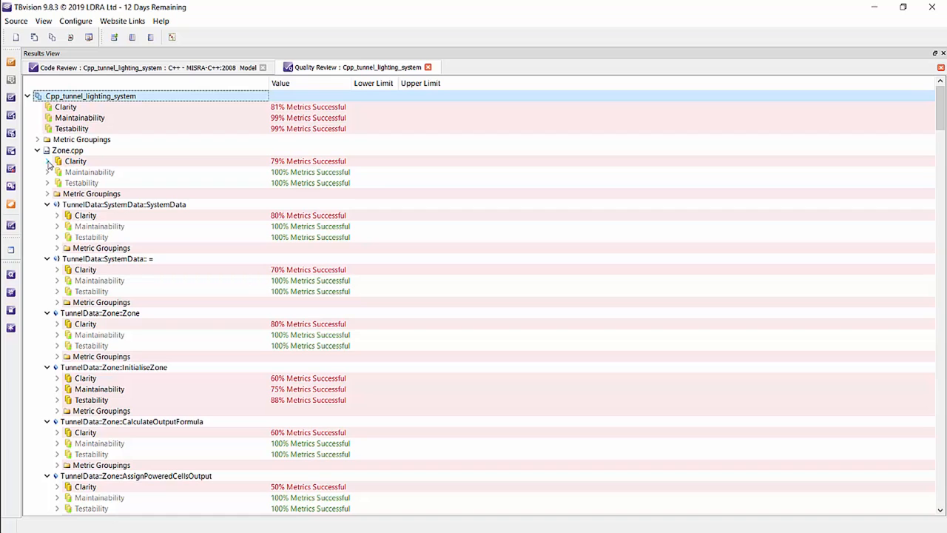
Expand Zone.cpp's Clarity, Maintainability and Testability metrics against their limits
left_click(47, 161)
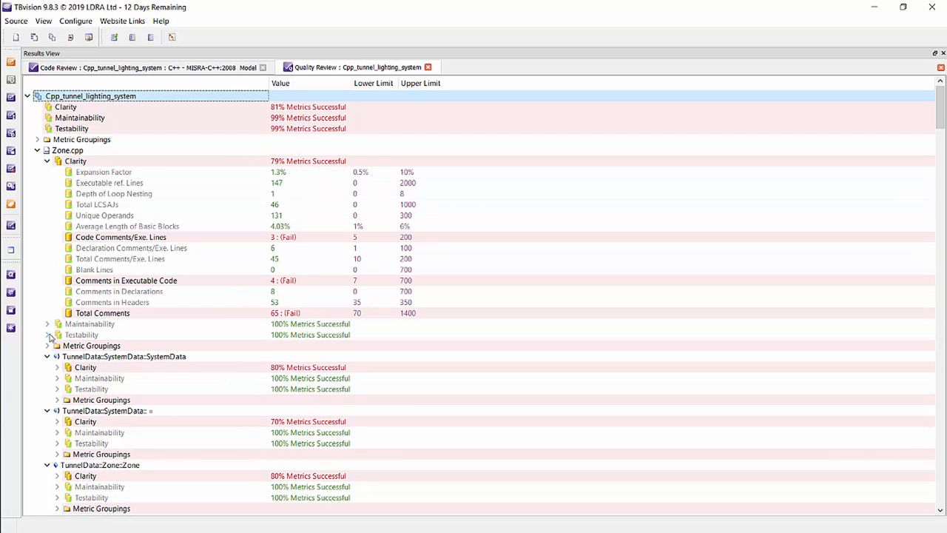
left_click(47, 323)
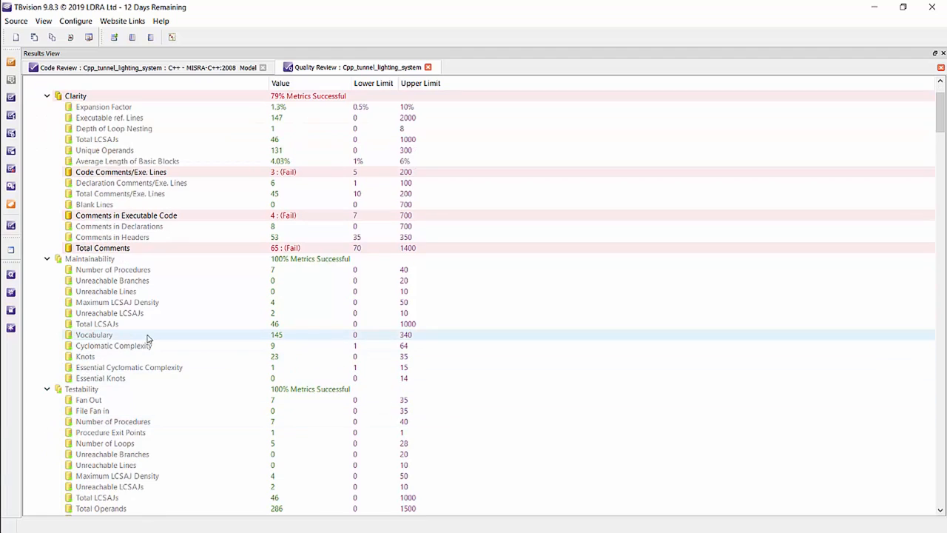
scroll("down", 3)
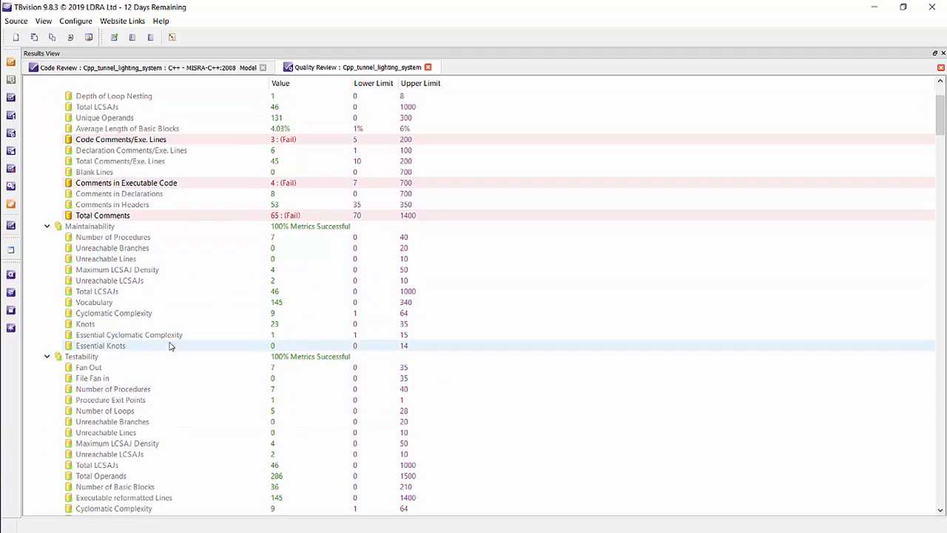
left_click(112, 312)
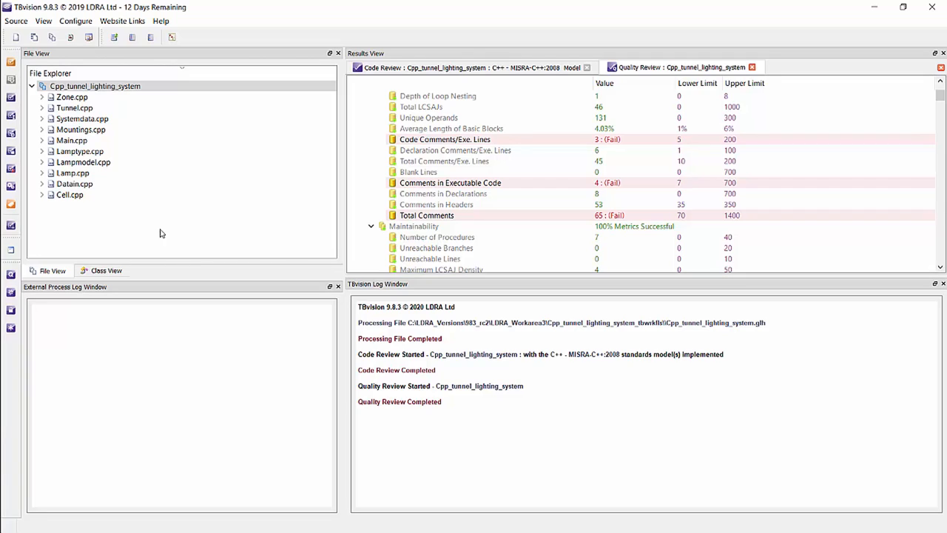
mouse_move(130, 245)
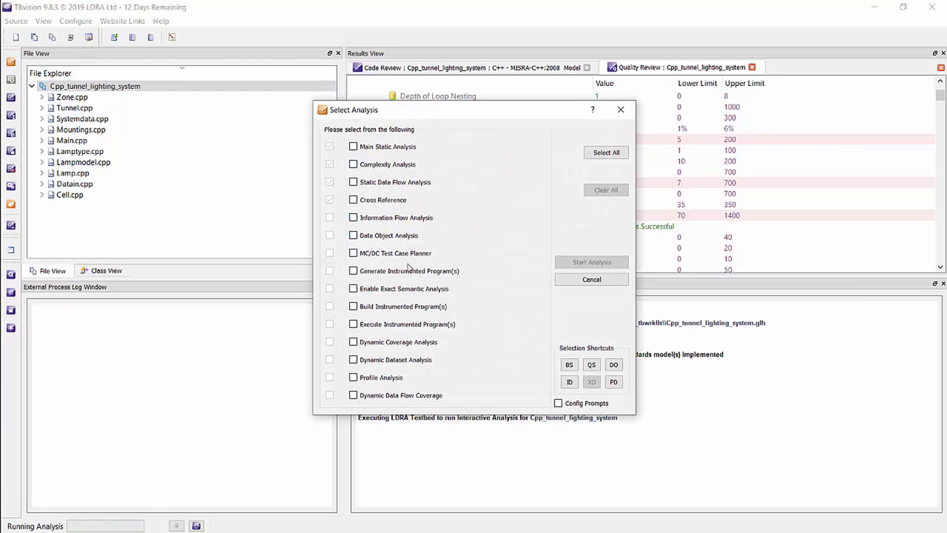
Include generate, build and execute instrumented program in the analysis, then enter photometer value 5
left_click(352, 270)
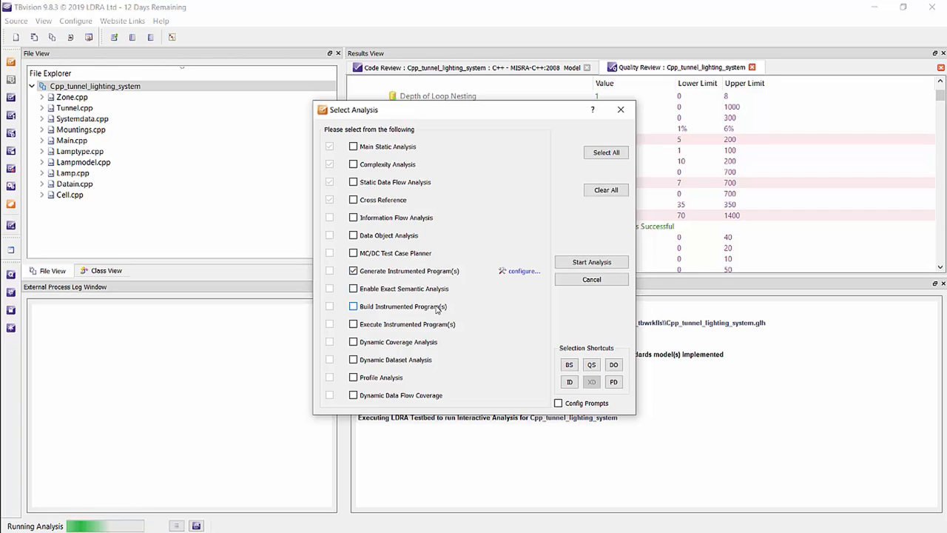
left_click(352, 306)
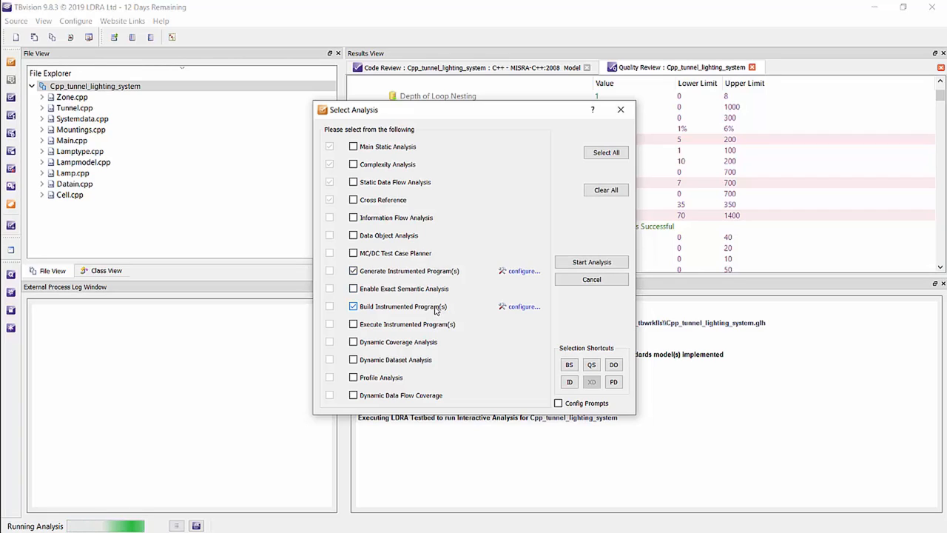
left_click(352, 324)
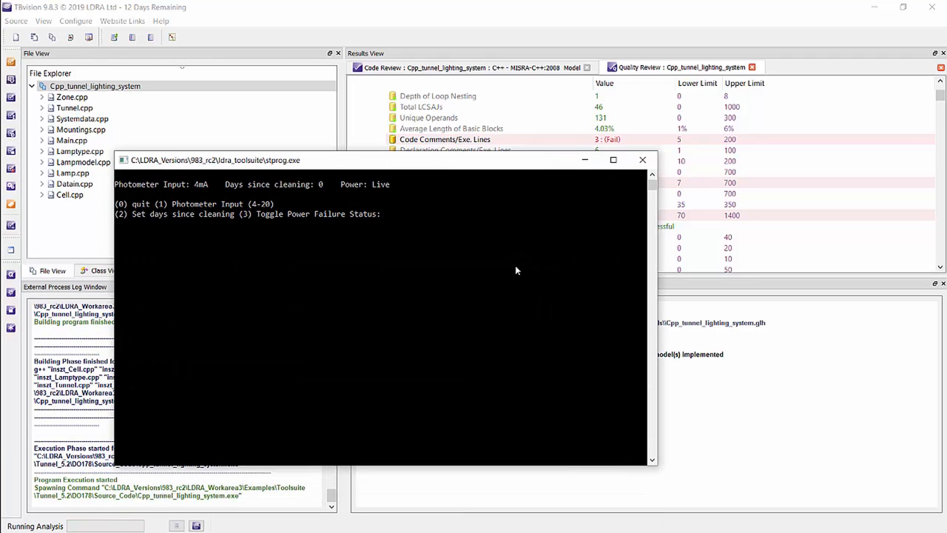
left_click(509, 237)
type("1")
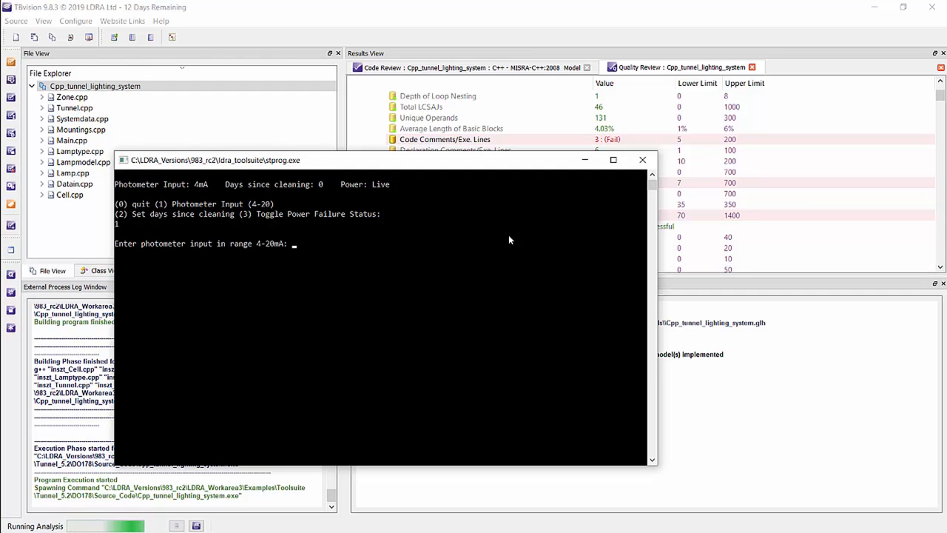
type("5")
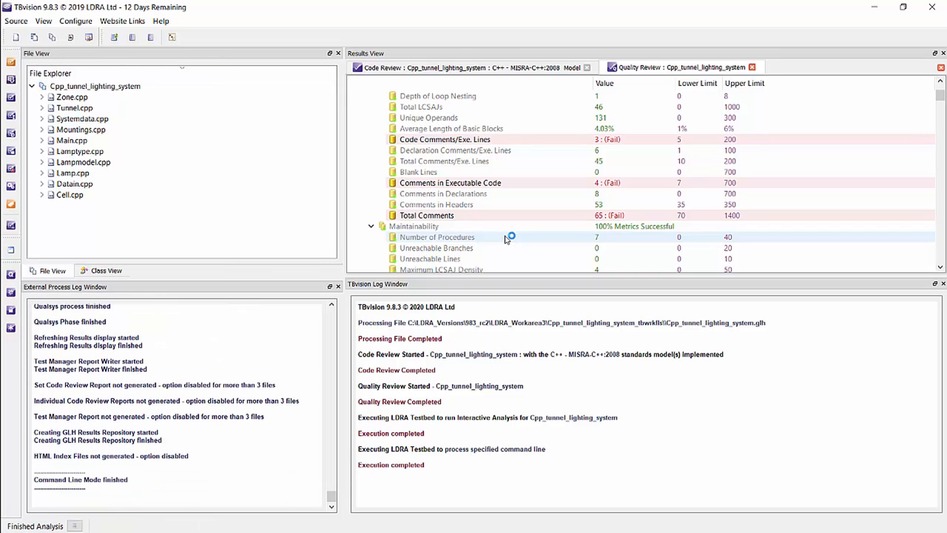
Show the code coverage report for Cpp_tunnel_lighting_system with per-function statement, branch and MC/DC figures
right_click(95, 86)
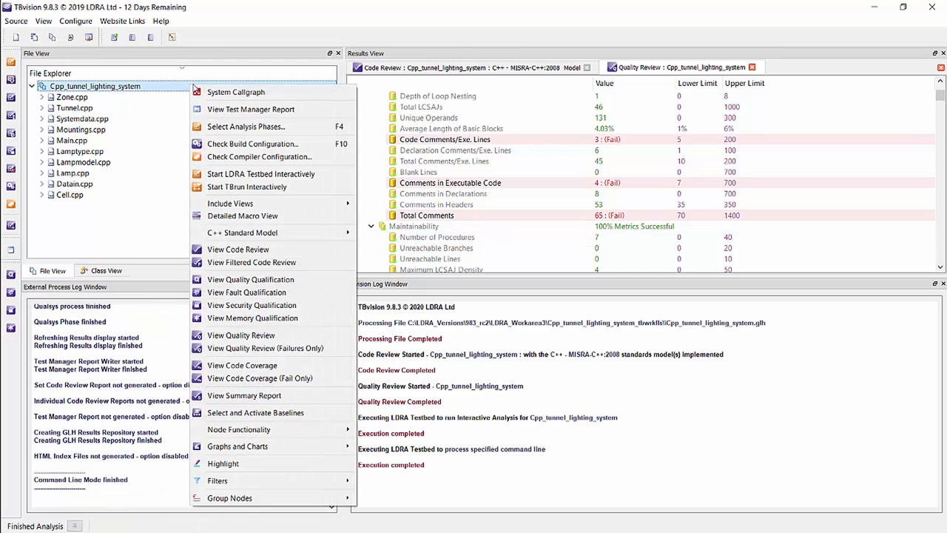
left_click(241, 364)
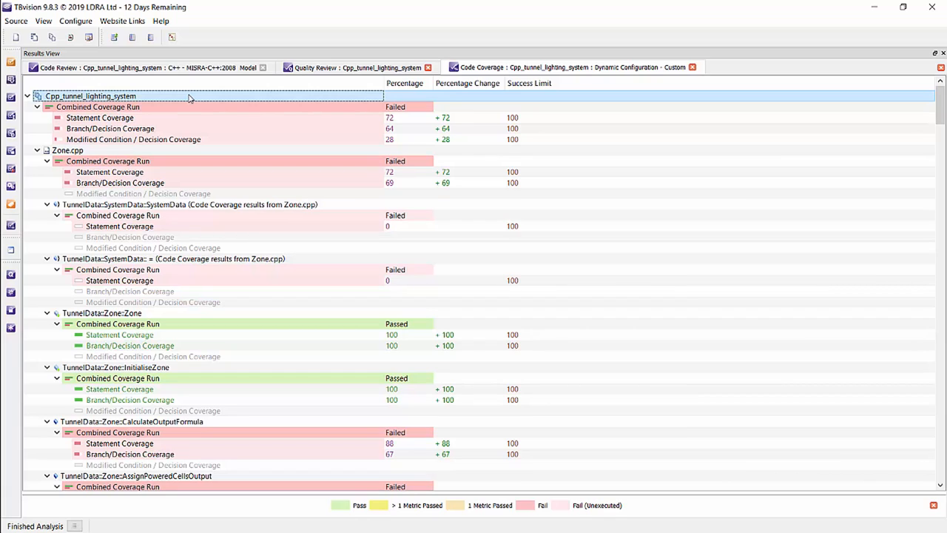
mouse_move(175, 154)
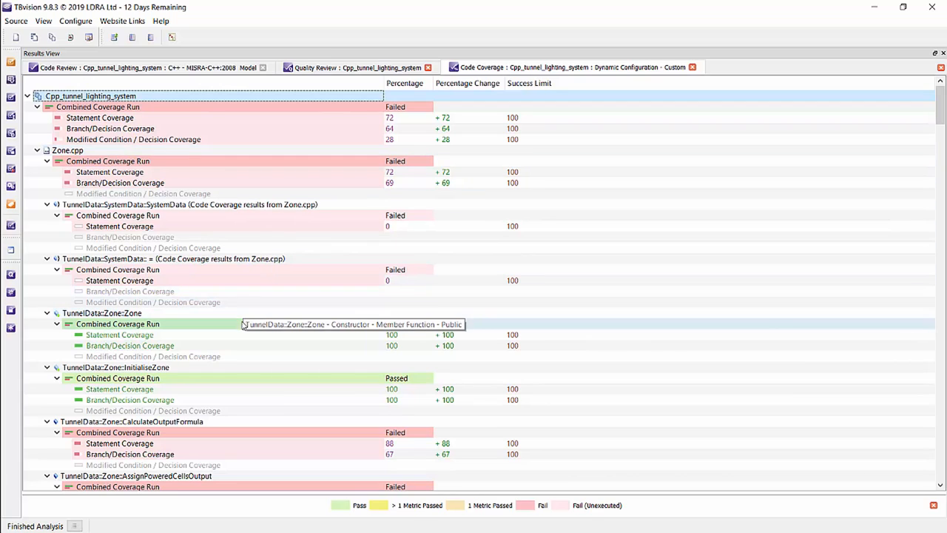
mouse_move(540, 194)
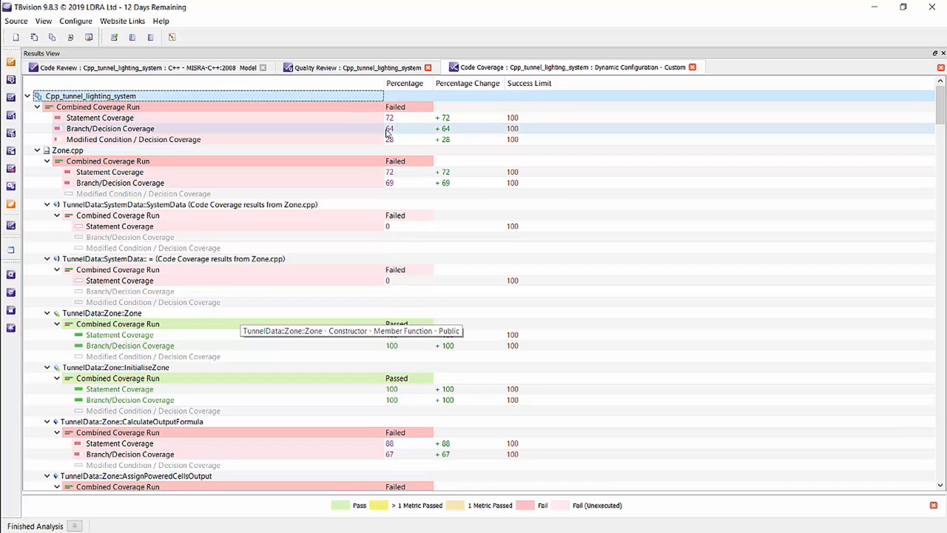
mouse_move(447, 149)
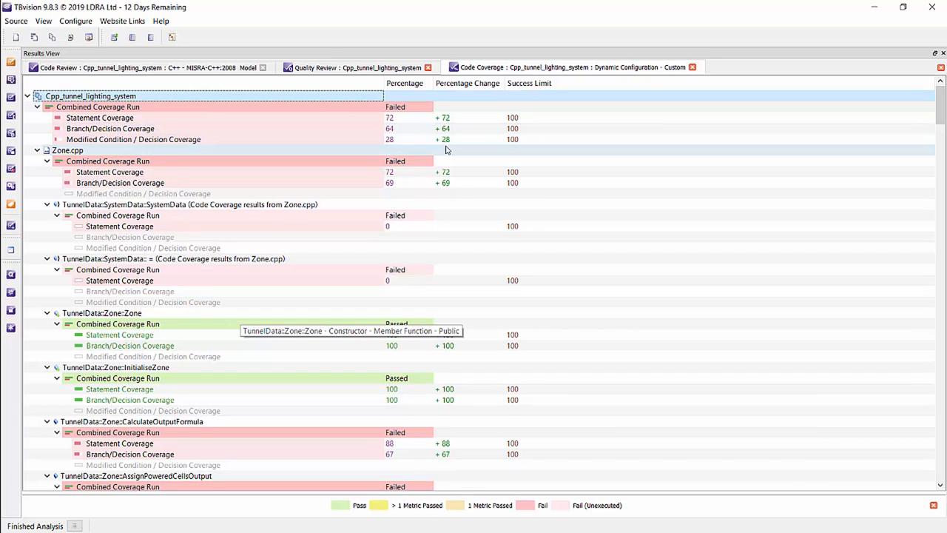
mouse_move(527, 139)
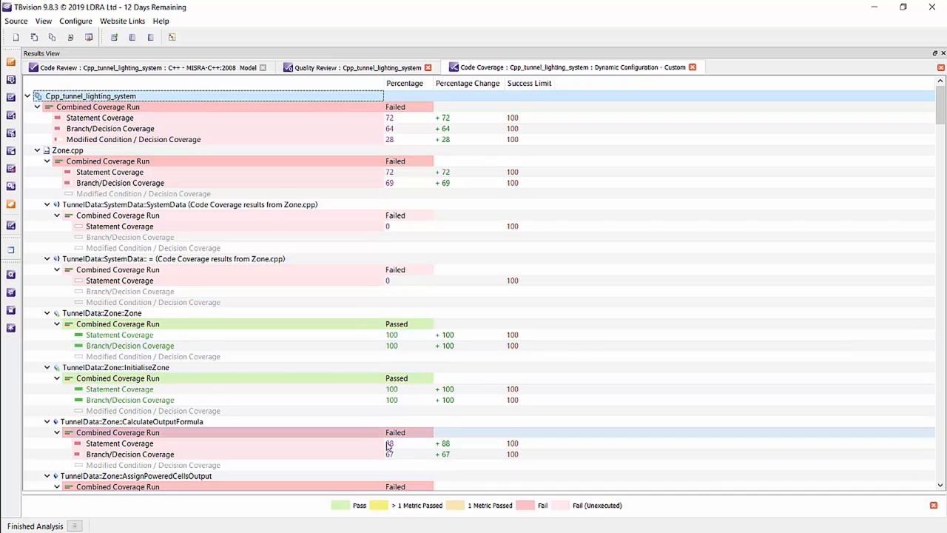
mouse_move(413, 451)
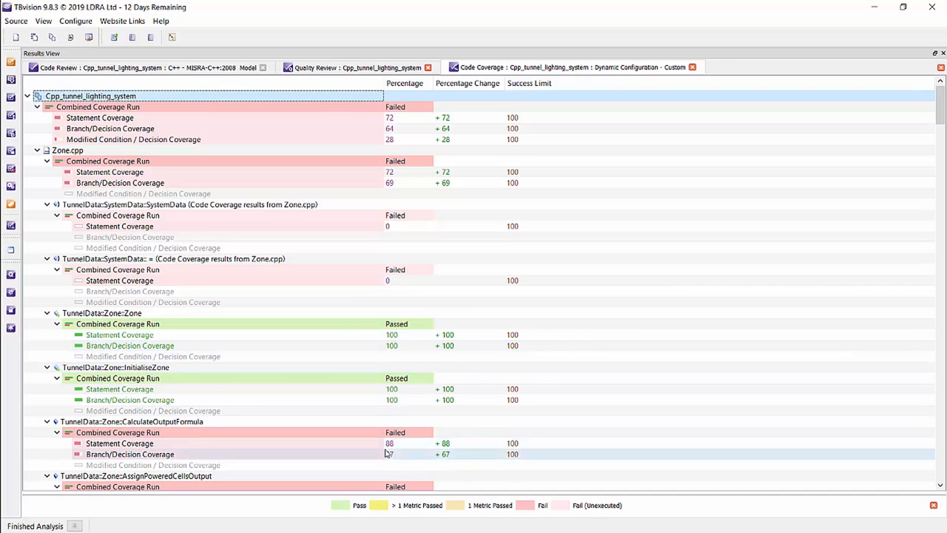
mouse_move(405, 450)
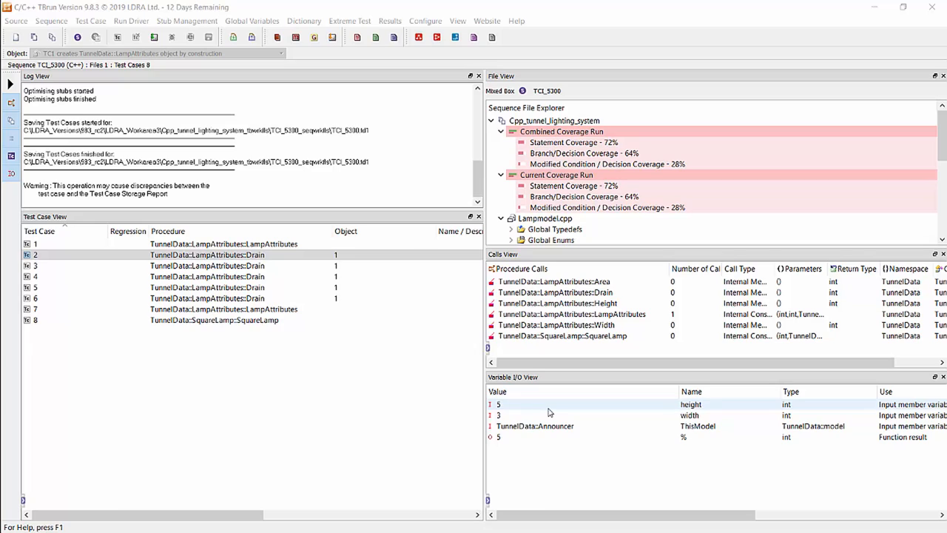
mouse_move(716, 411)
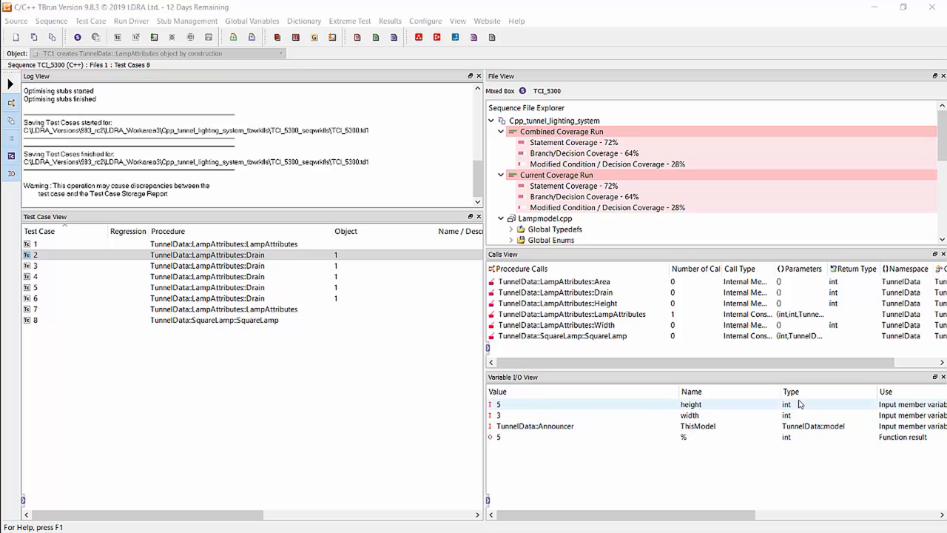
mouse_move(506, 409)
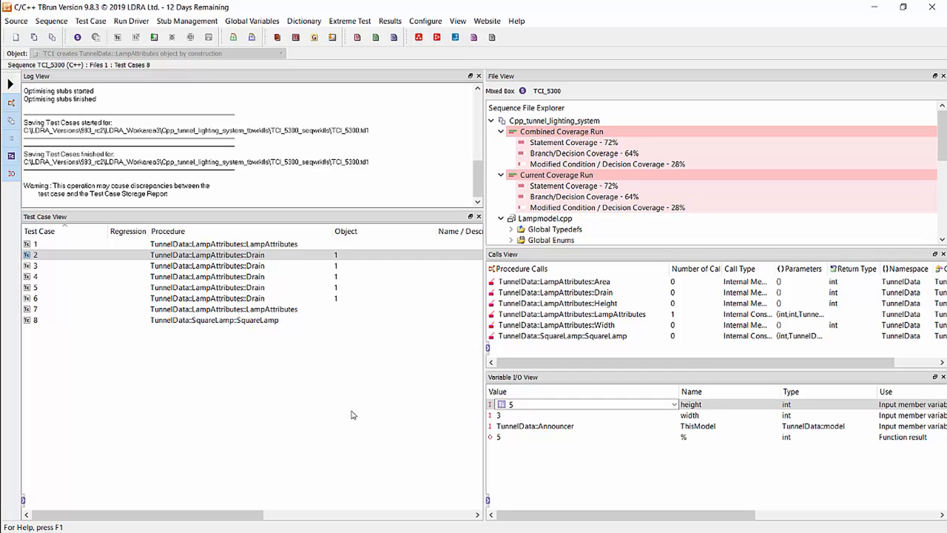
Finish the input edit and launch the regression run of sequence TCI_5300 via Run Driver
left_click(583, 404)
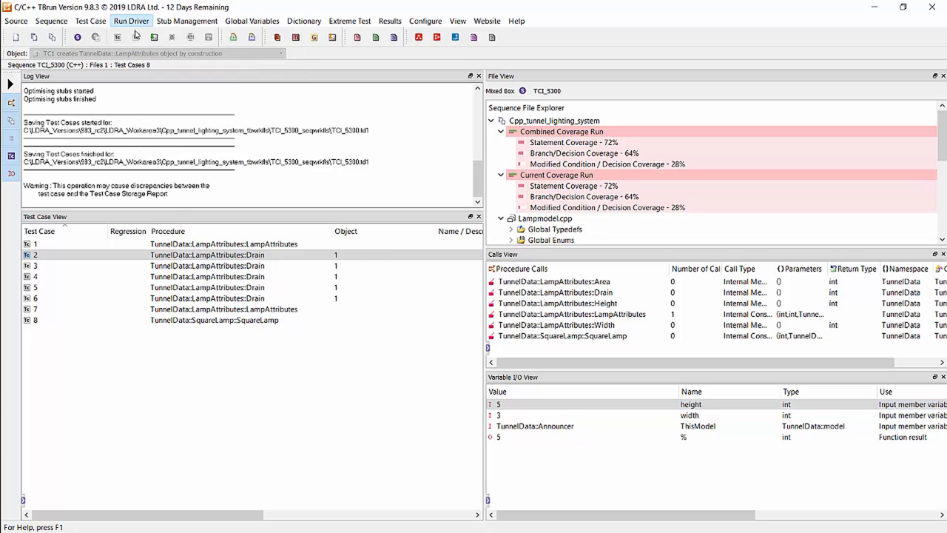
left_click(131, 21)
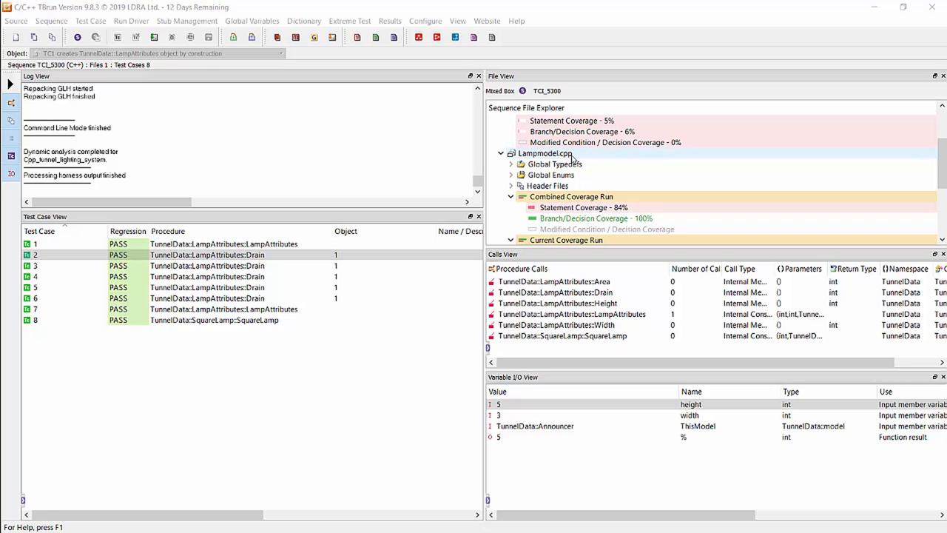
Bring up options on the PASS results in Test Case View for Lampmodel.cpp
right_click(545, 152)
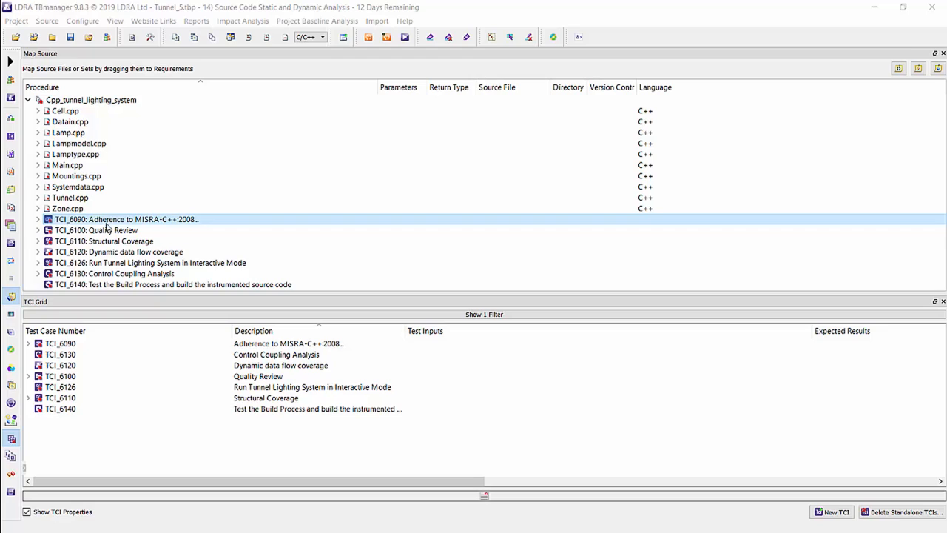
mouse_move(222, 225)
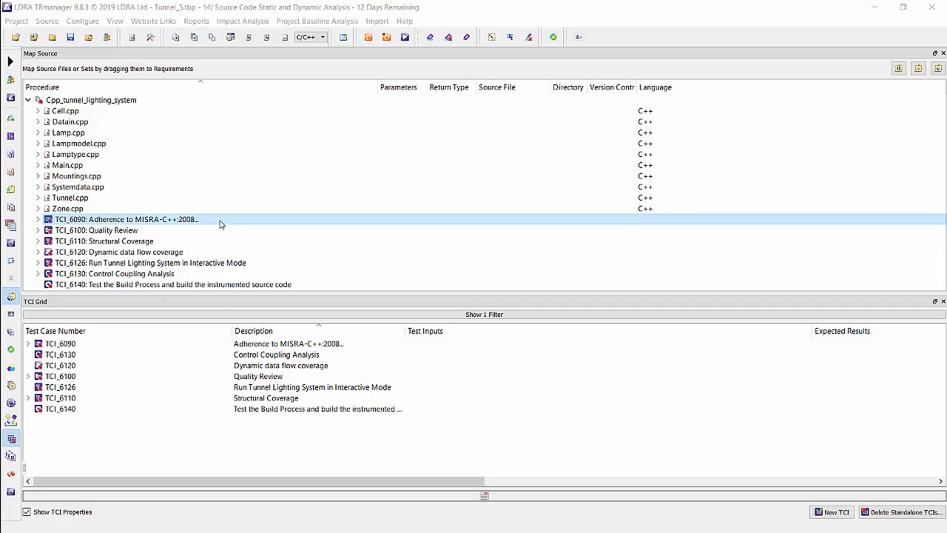
Browse the MISRA adherence TCI actions and select the Structural Coverage test case
right_click(126, 219)
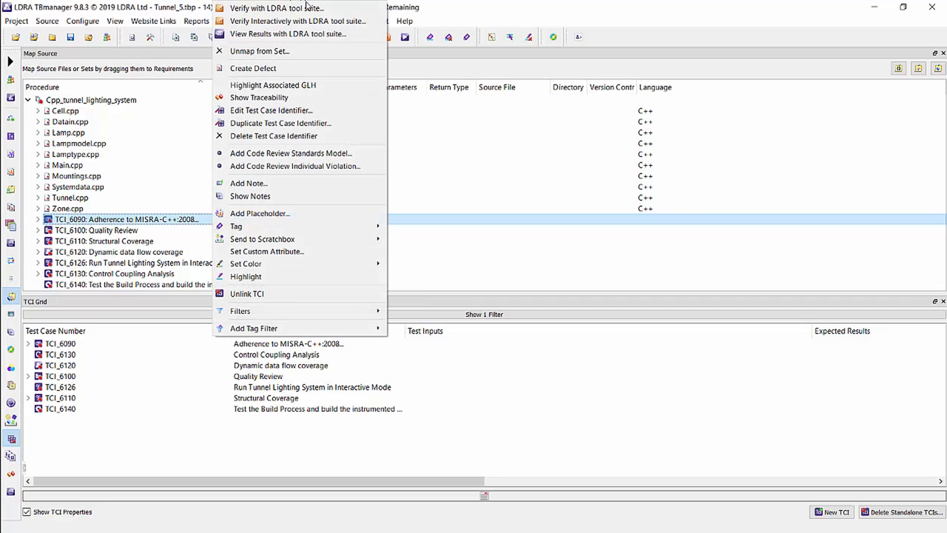
mouse_move(441, 9)
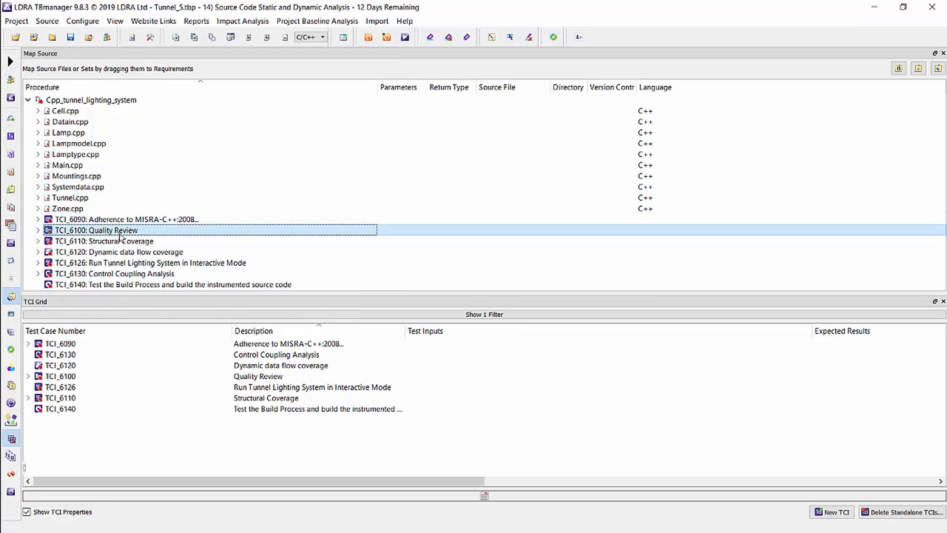
mouse_move(147, 240)
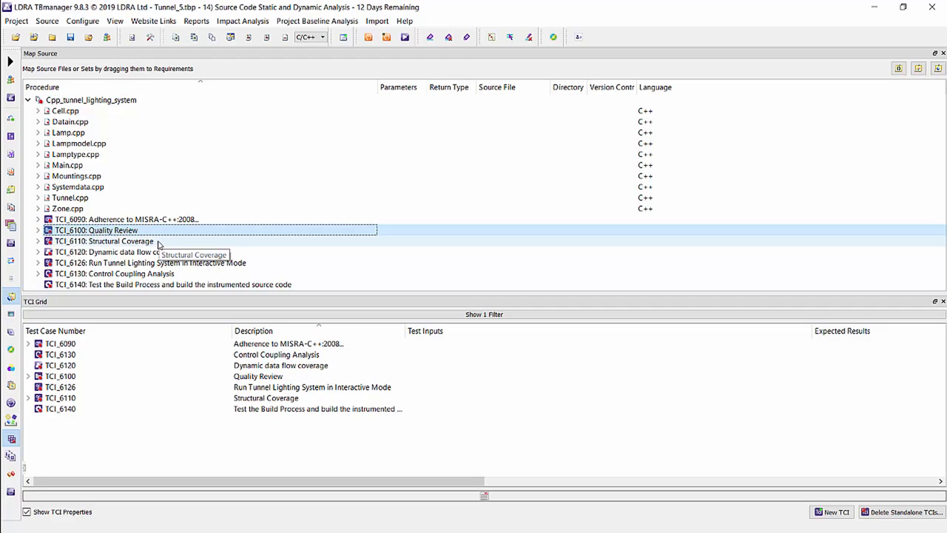
left_click(103, 240)
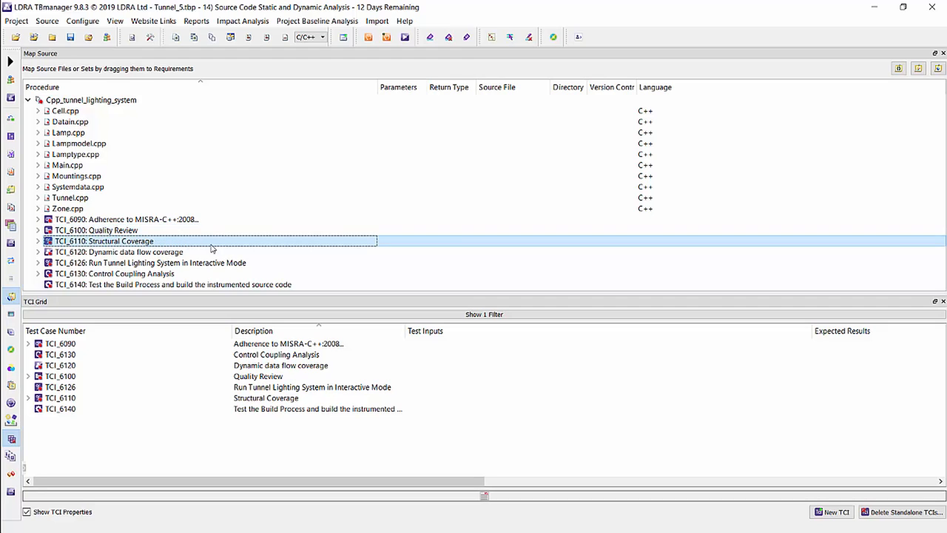
mouse_move(214, 252)
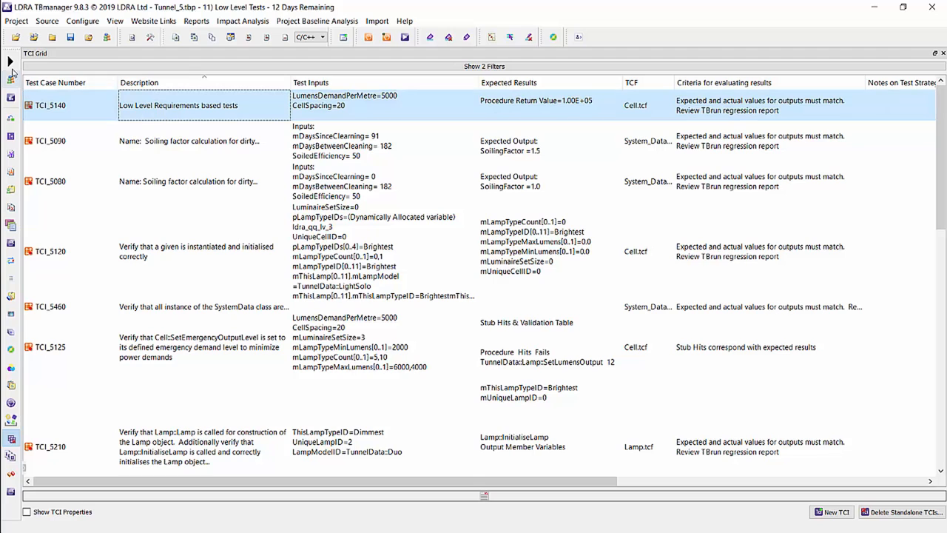
Display the Uniview requirements-to-tests traceability diagram with verification counts
left_click(10, 118)
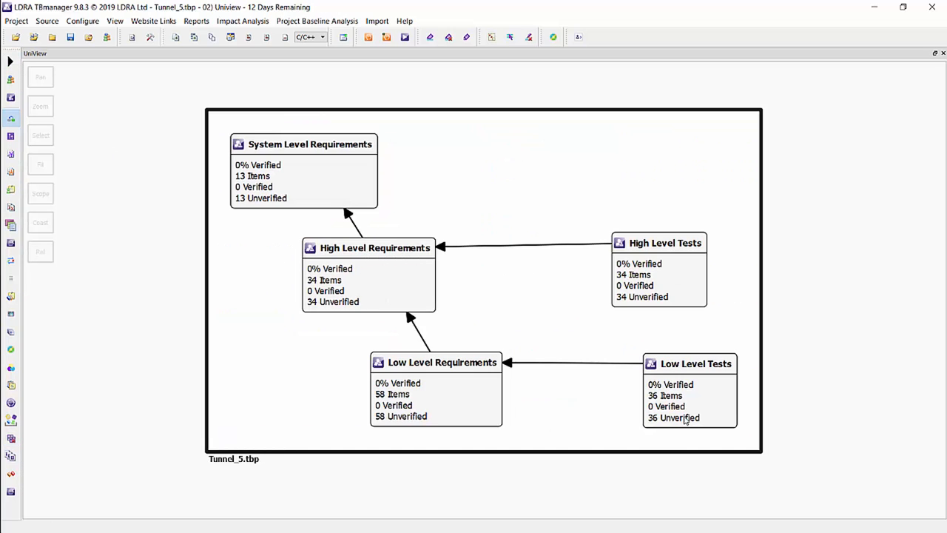
mouse_move(259, 325)
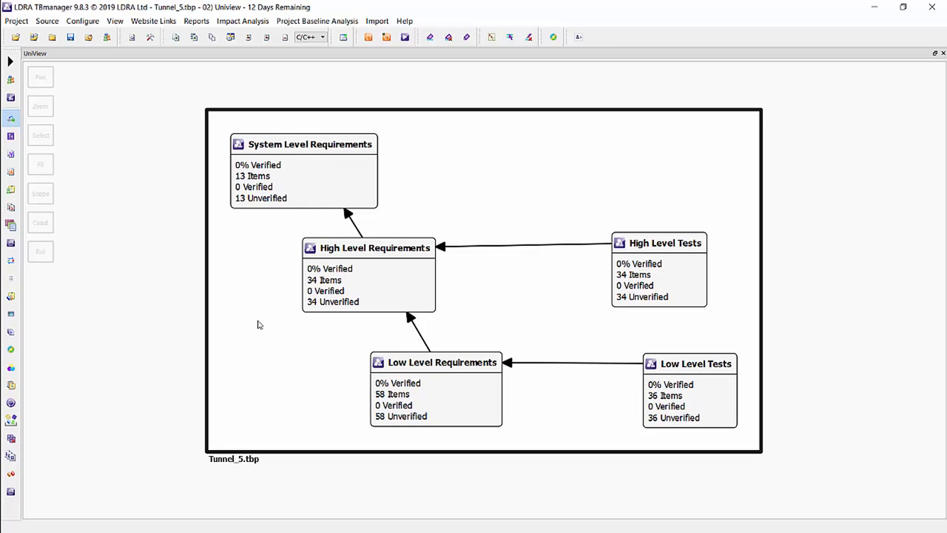
mouse_move(256, 320)
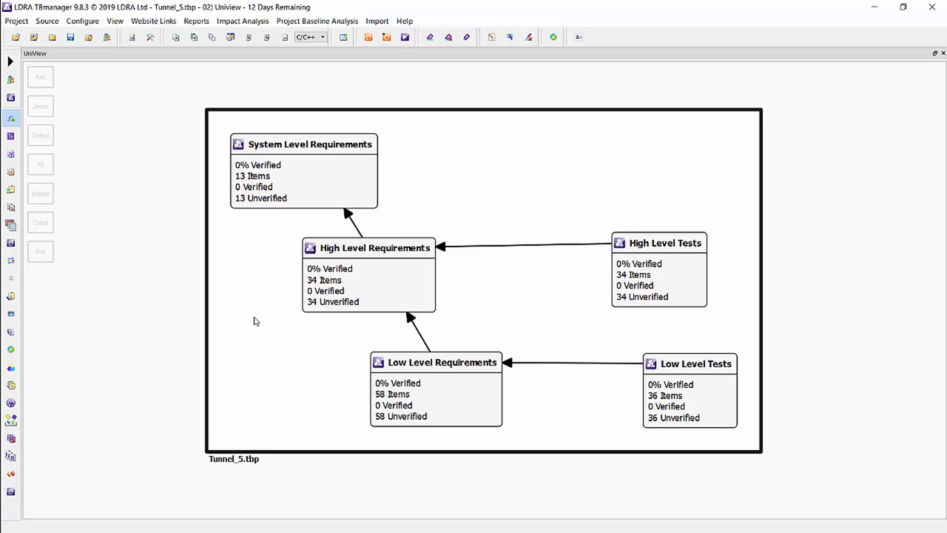
mouse_move(255, 329)
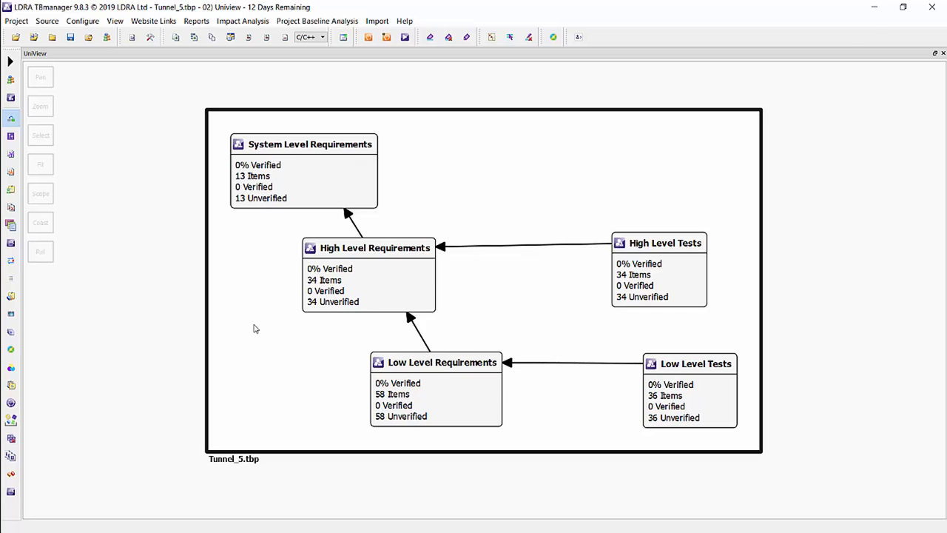